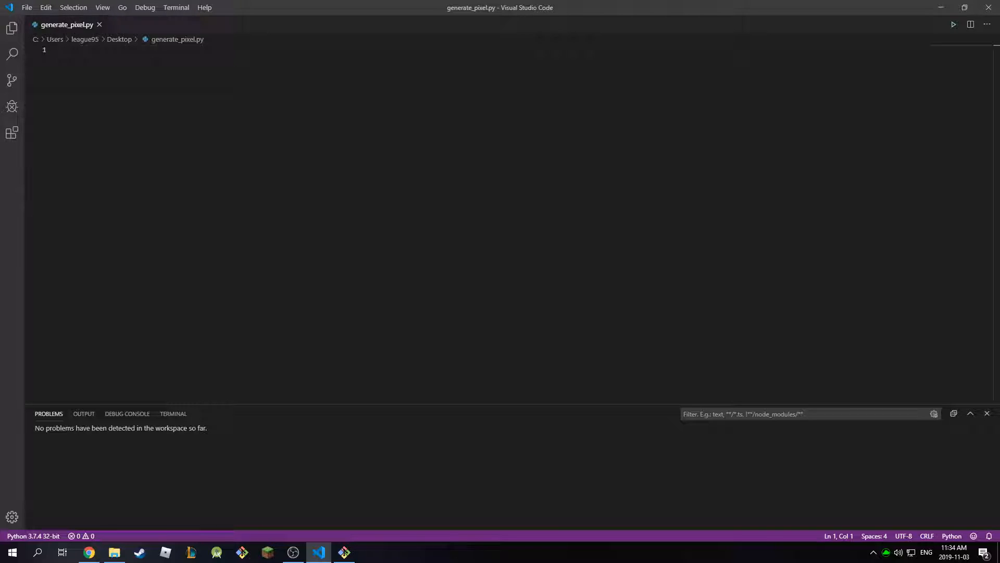
# View the pixelated GG.png portrait from the desktop in Photos, then close the viewer
pyautogui.click(941, 8)
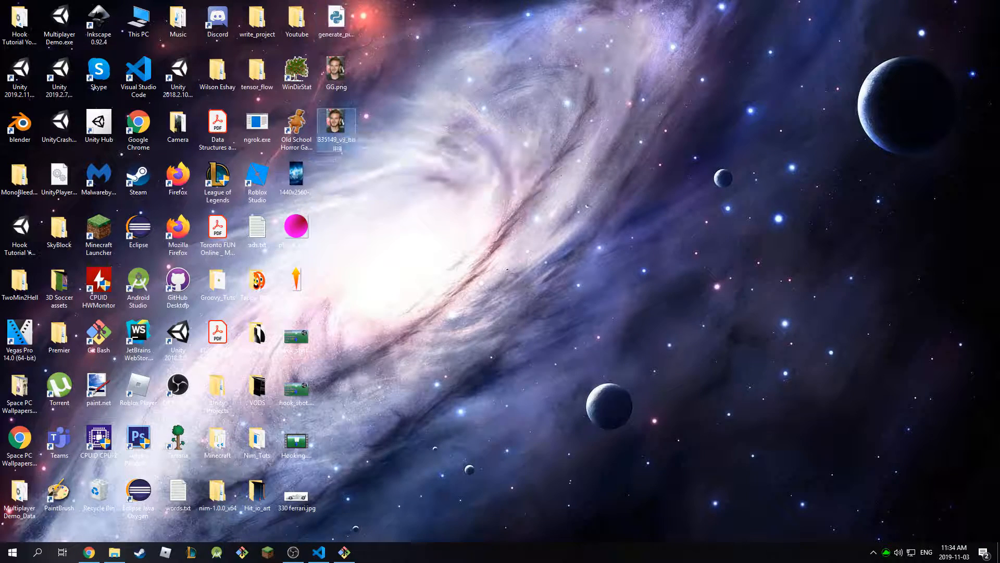
pyautogui.doubleClick(336, 131)
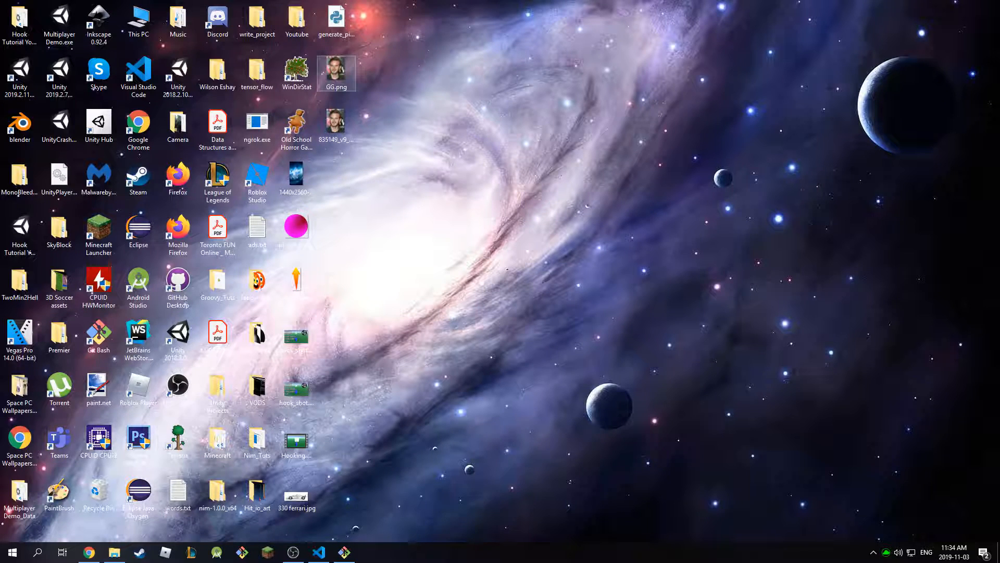
pyautogui.doubleClick(335, 73)
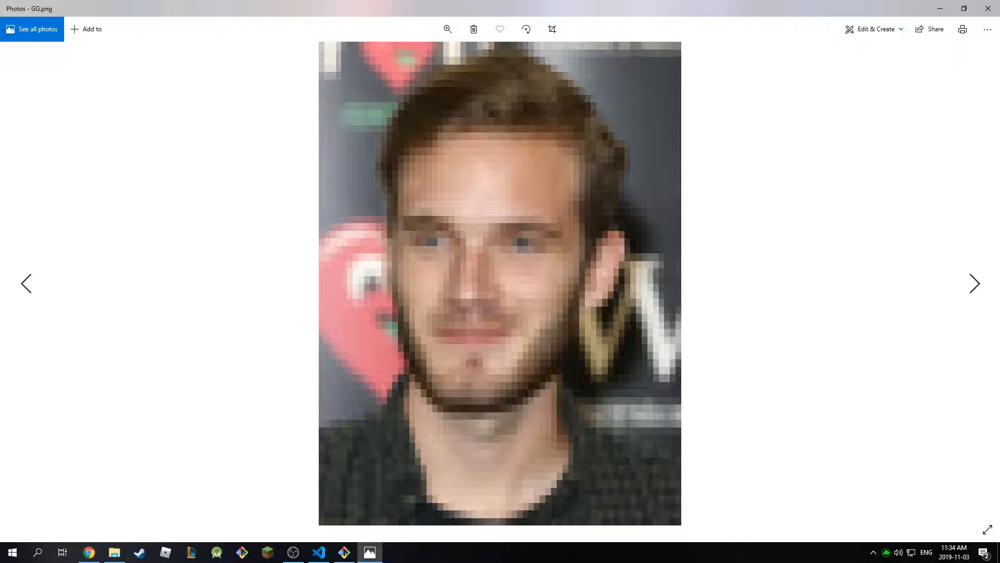
pyautogui.moveTo(988, 7)
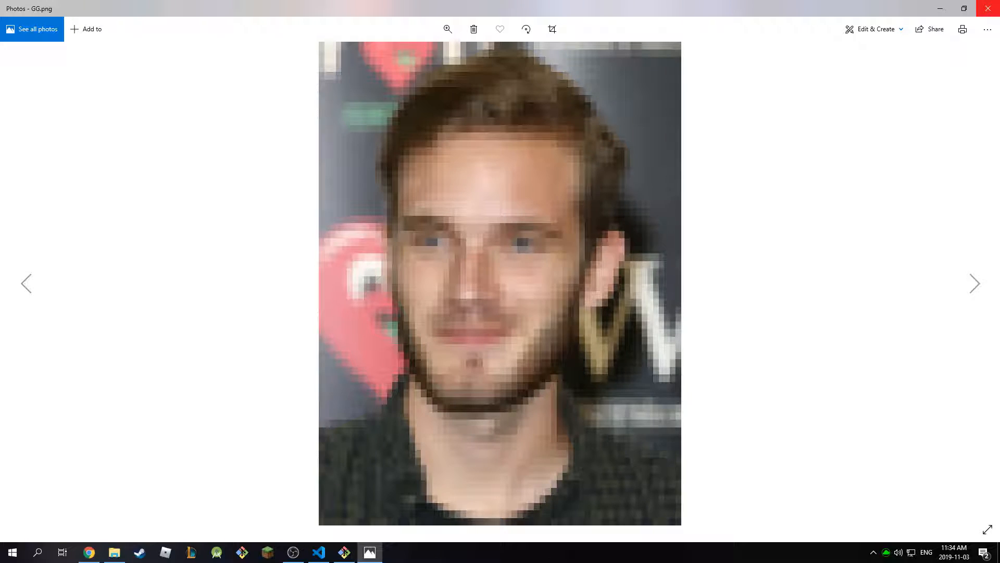
pyautogui.moveTo(991, 8)
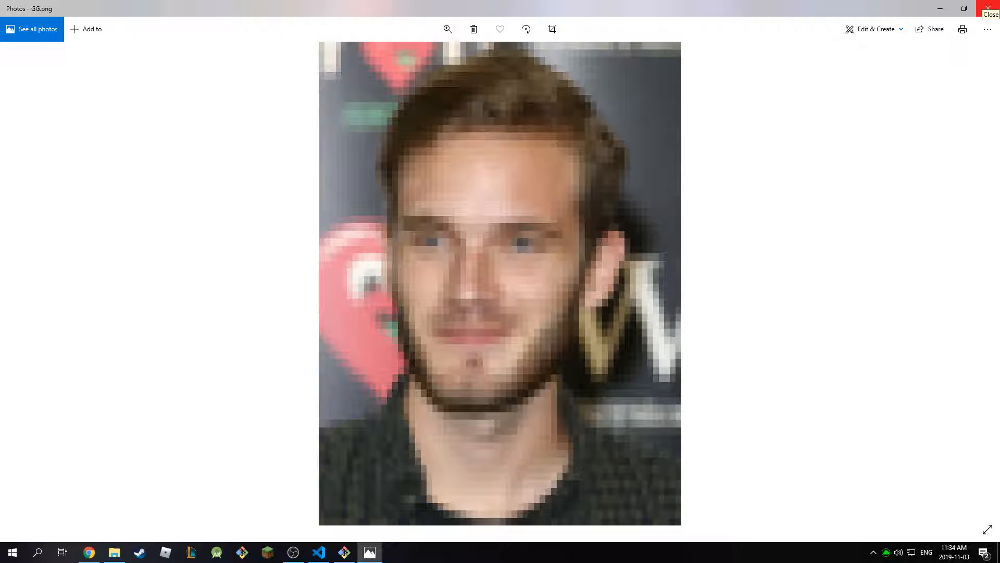
pyautogui.click(991, 11)
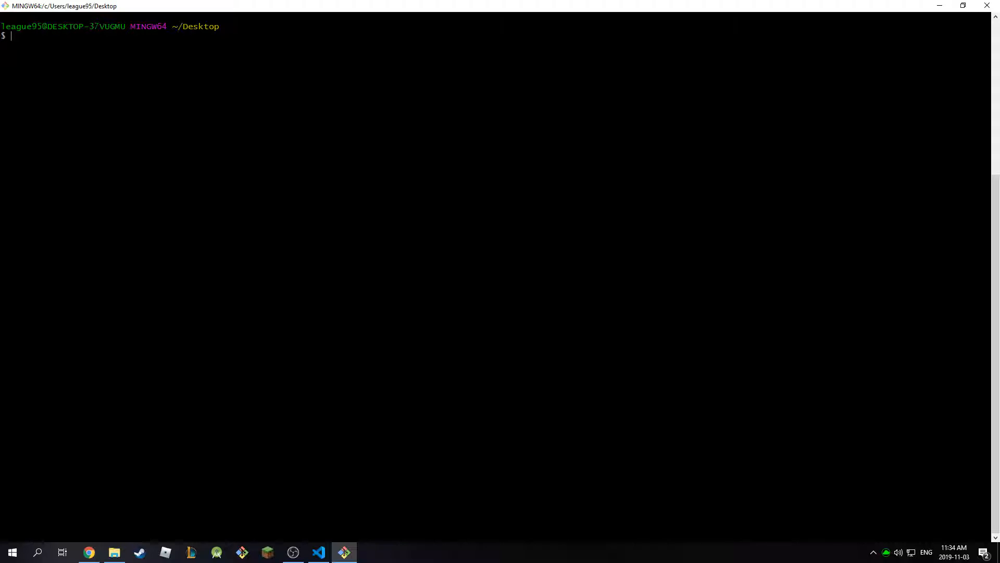
# Check the installed Python version, which reports Python 3.7.4
pyautogui.write('python')
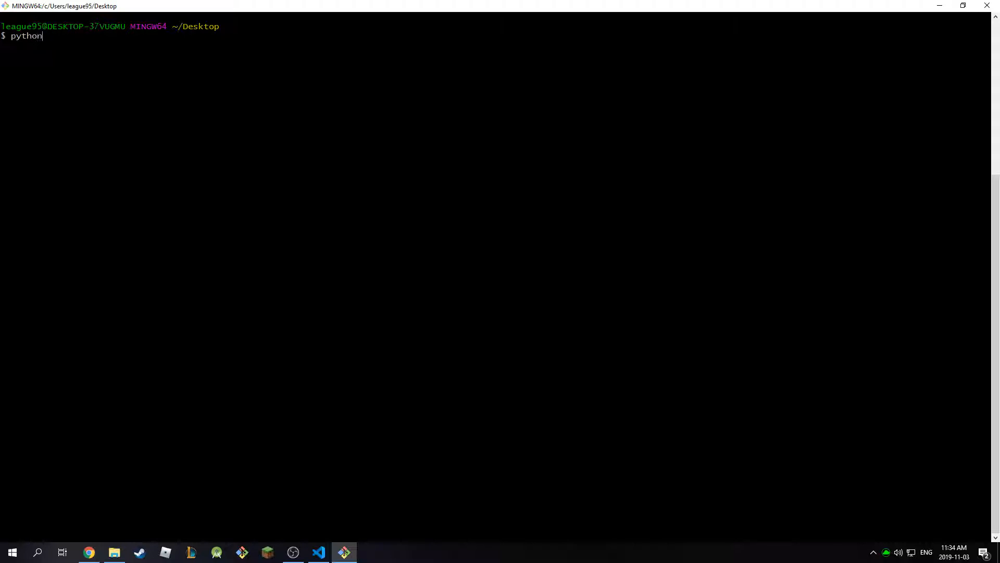
pyautogui.write('--')
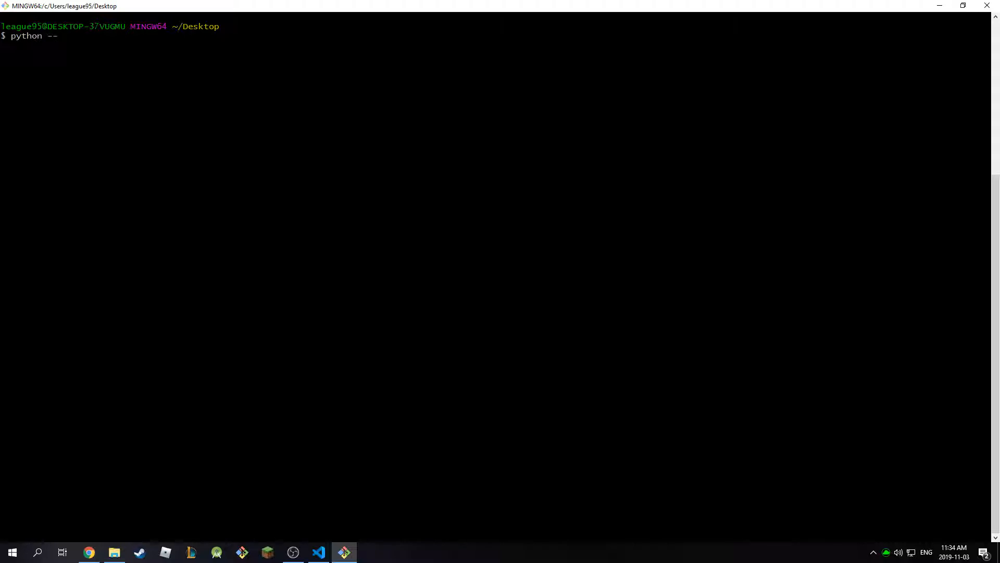
pyautogui.press('Return')
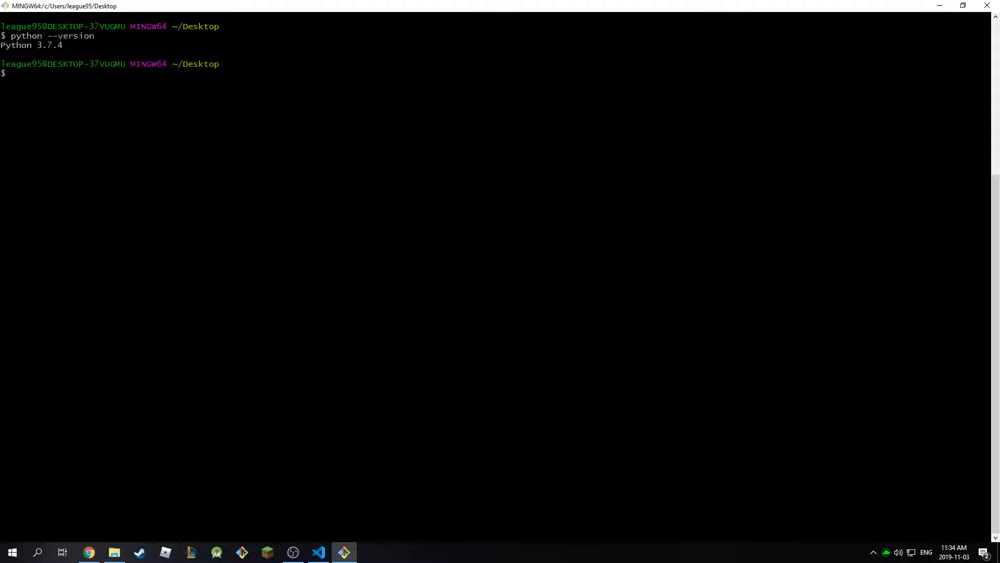
# Check the installed pip version, which reports pip 19.3.1
pyautogui.write('pip')
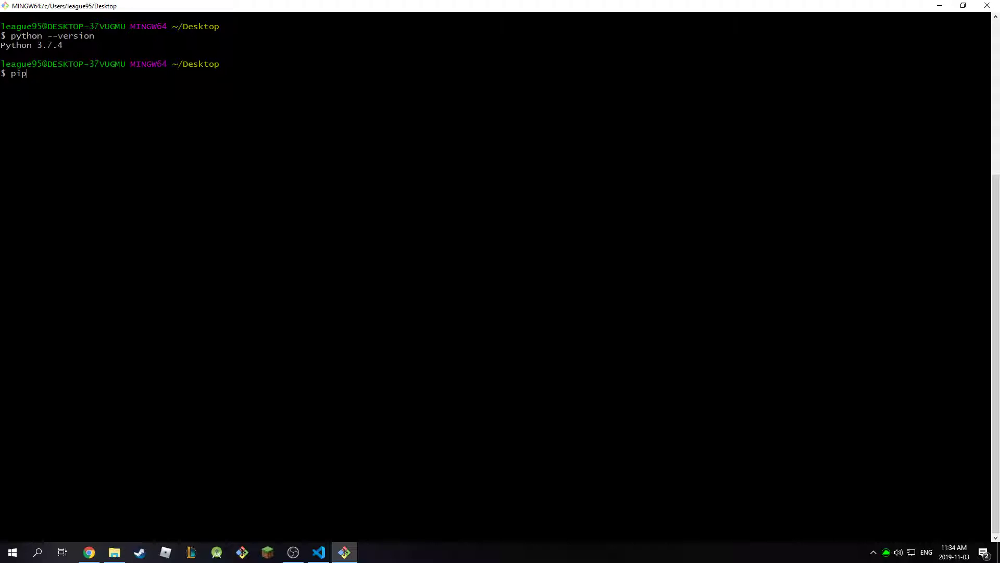
pyautogui.write('--versio')
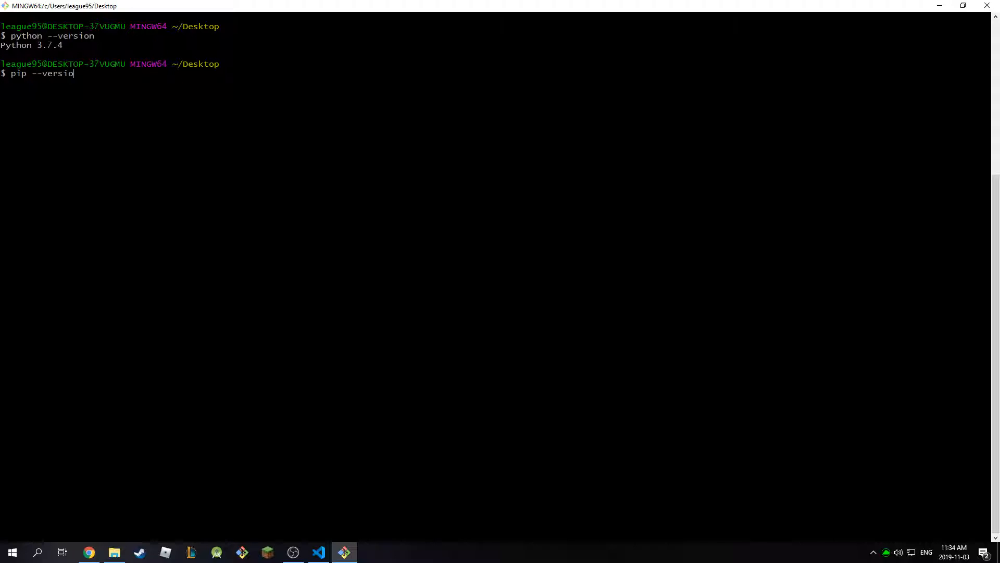
pyautogui.press('Return')
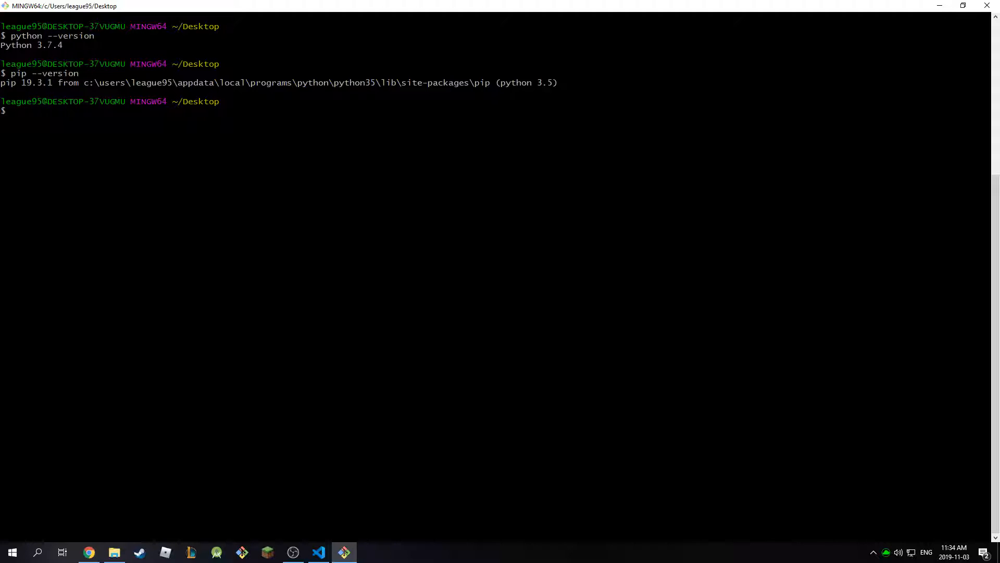
pyautogui.write('python -m')
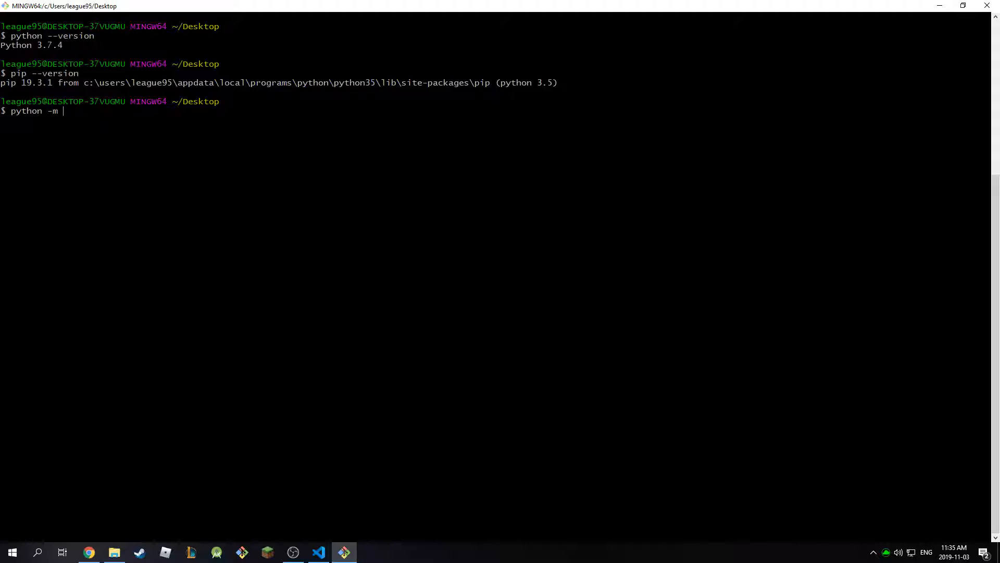
# Run python -m pip install Pillow, installing Pillow 6.2.1, and return to the editor
pyautogui.write('pip install')
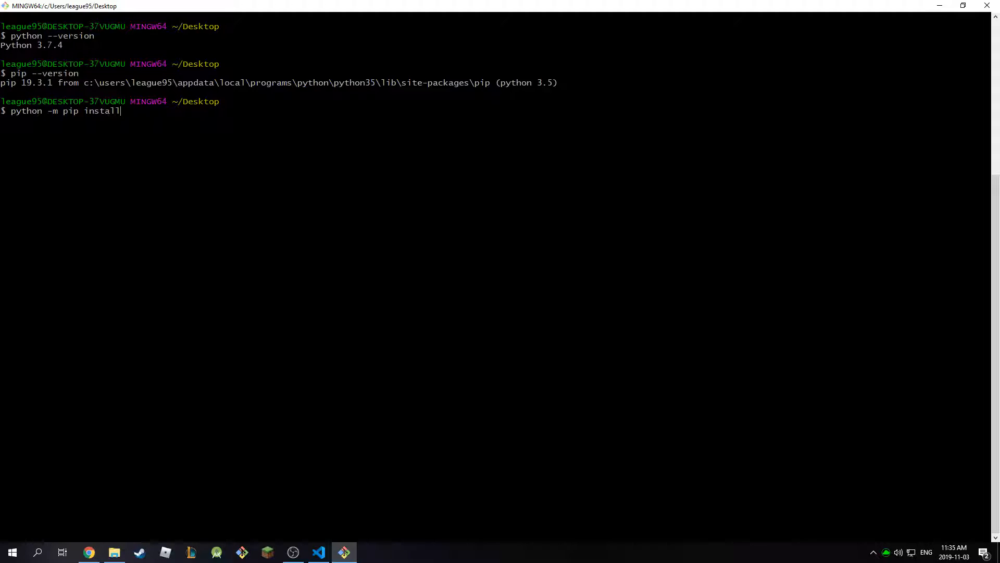
pyautogui.write('Pillow')
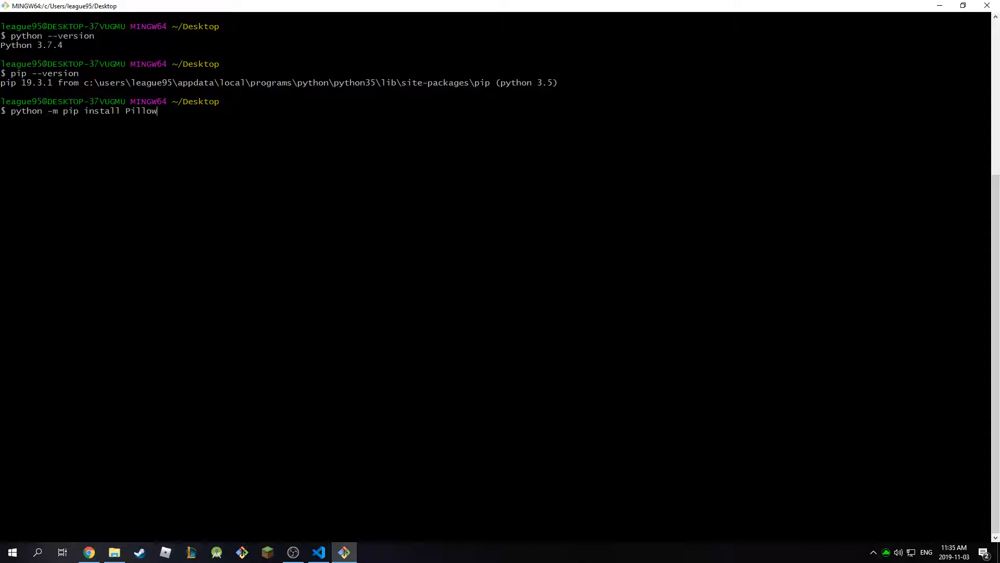
pyautogui.press('Return')
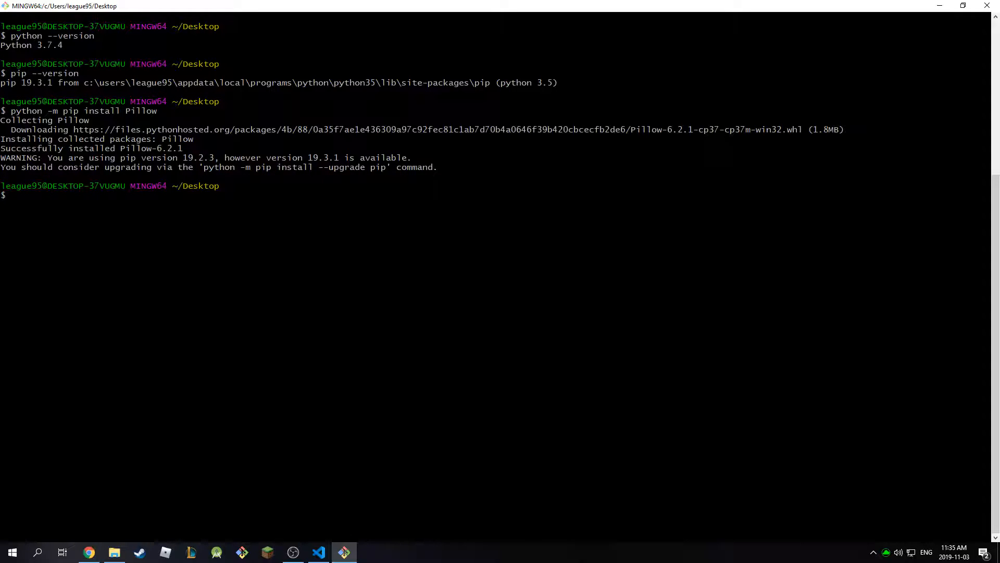
pyautogui.click(319, 552)
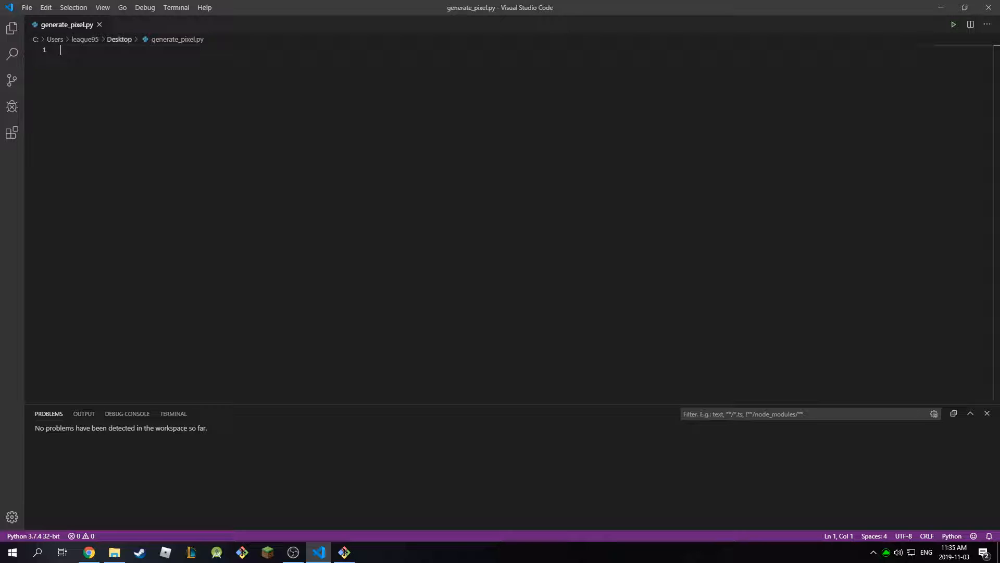
pyautogui.moveTo(99, 24)
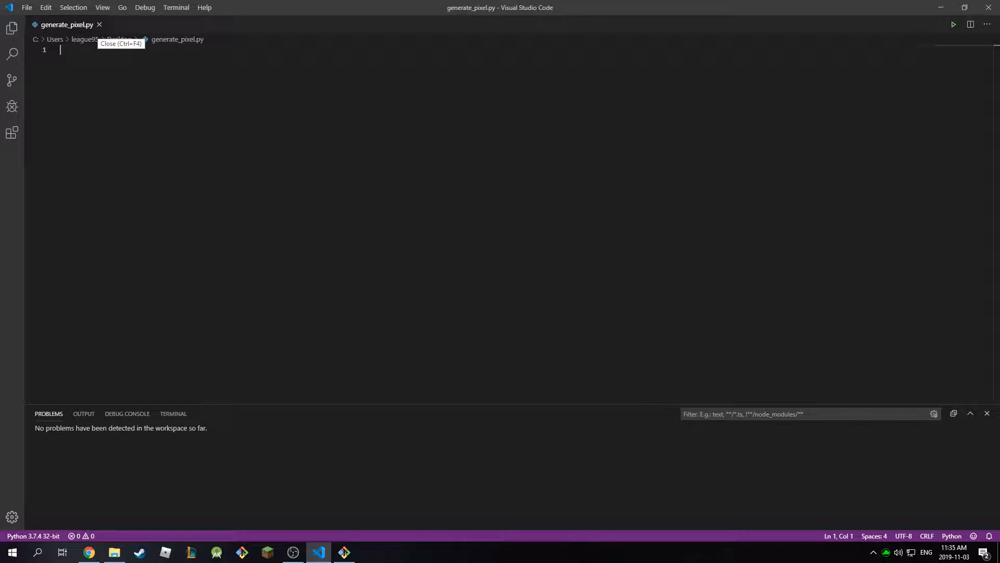
# Replace generate_pixel.py with a new empty script saved on the Desktop as generate_pixel2.py
pyautogui.click(27, 7)
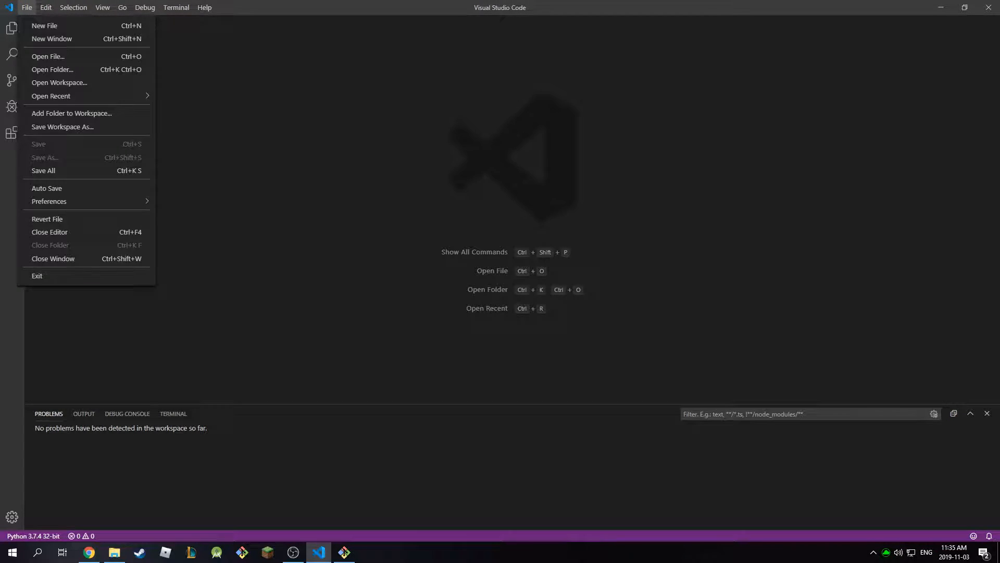
pyautogui.click(45, 157)
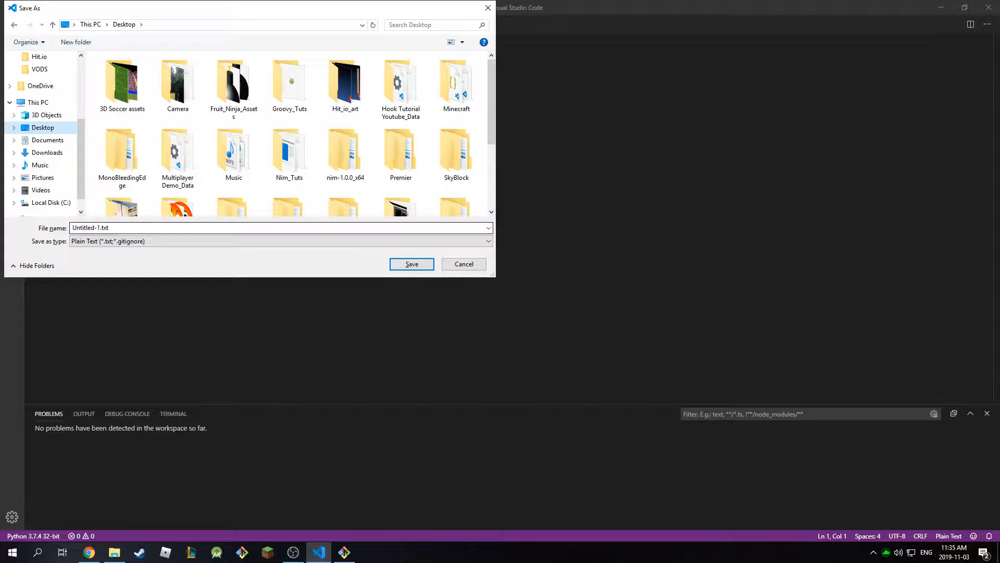
pyautogui.write('generate_pixel.py')
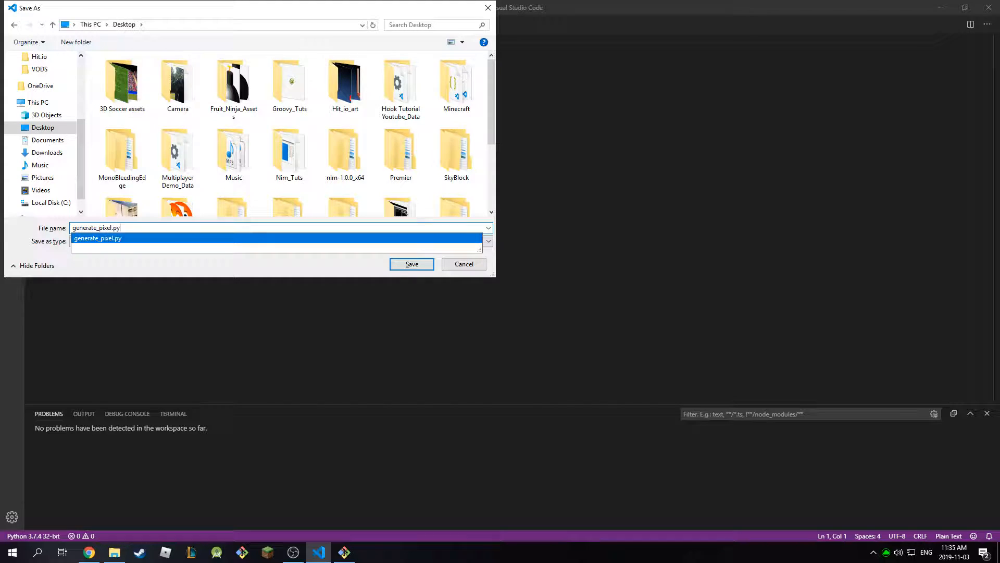
pyautogui.click(411, 263)
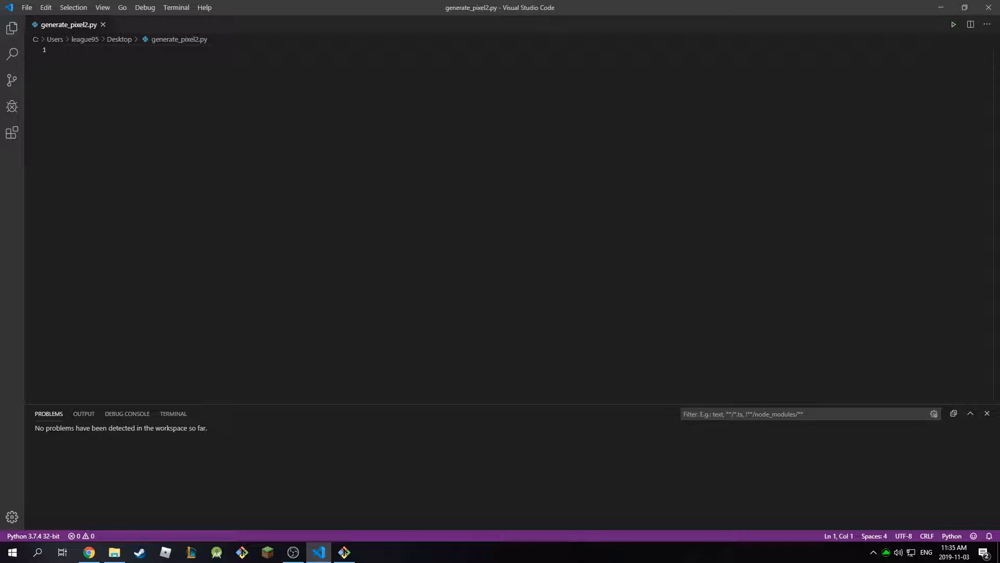
# Write the first line 'from PIL import Image'
pyautogui.write('from')
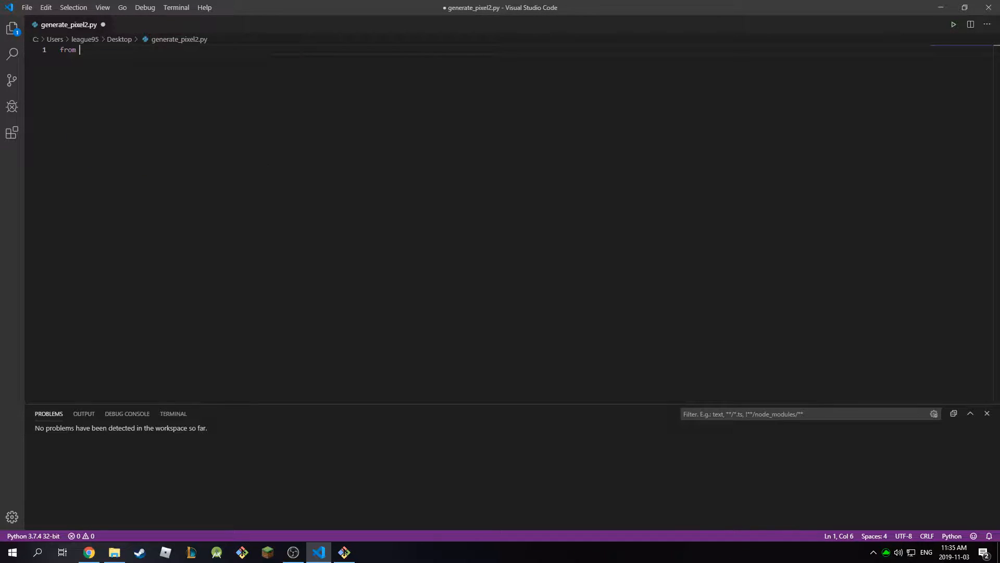
pyautogui.write('PIL impor')
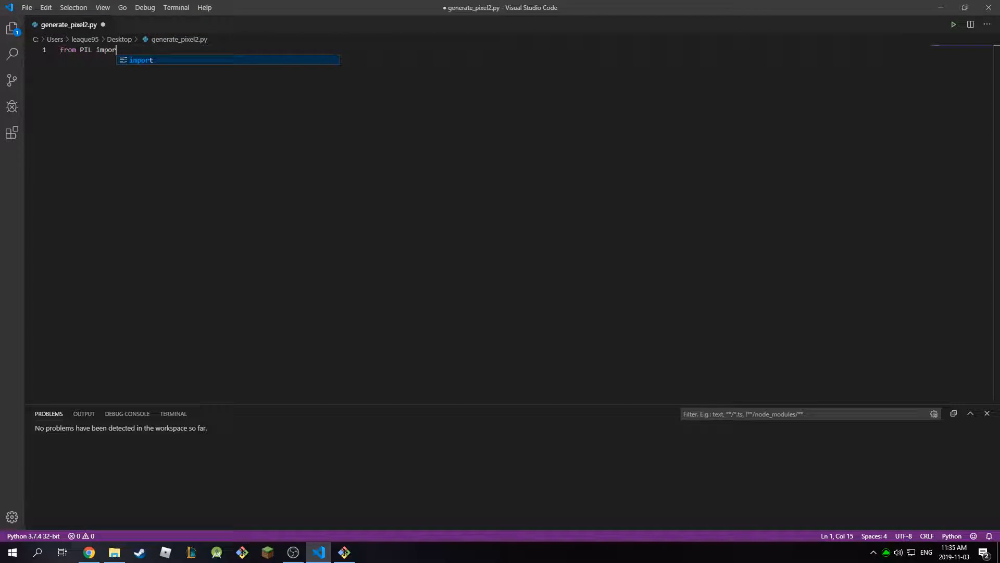
pyautogui.write('Image')
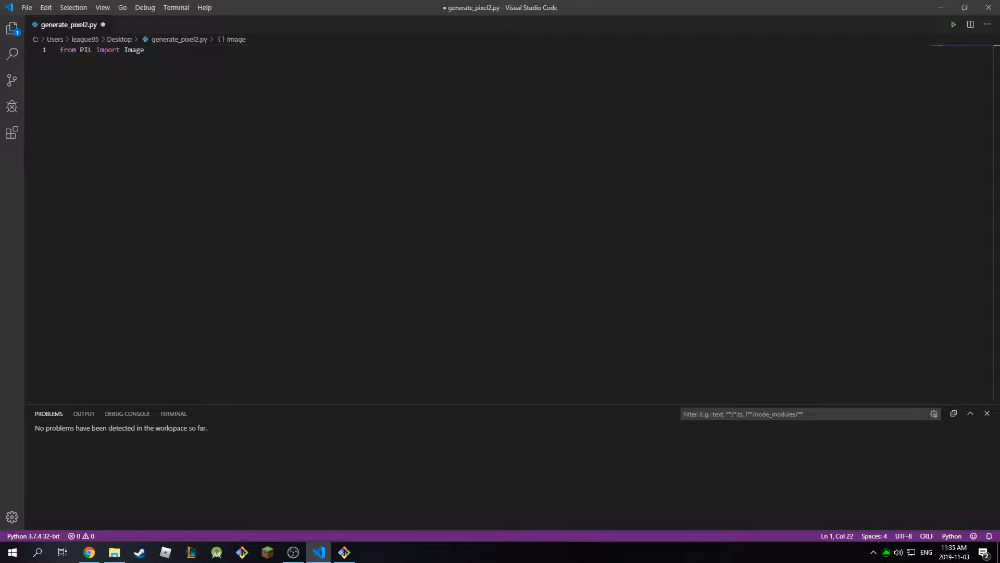
pyautogui.press('Enter')
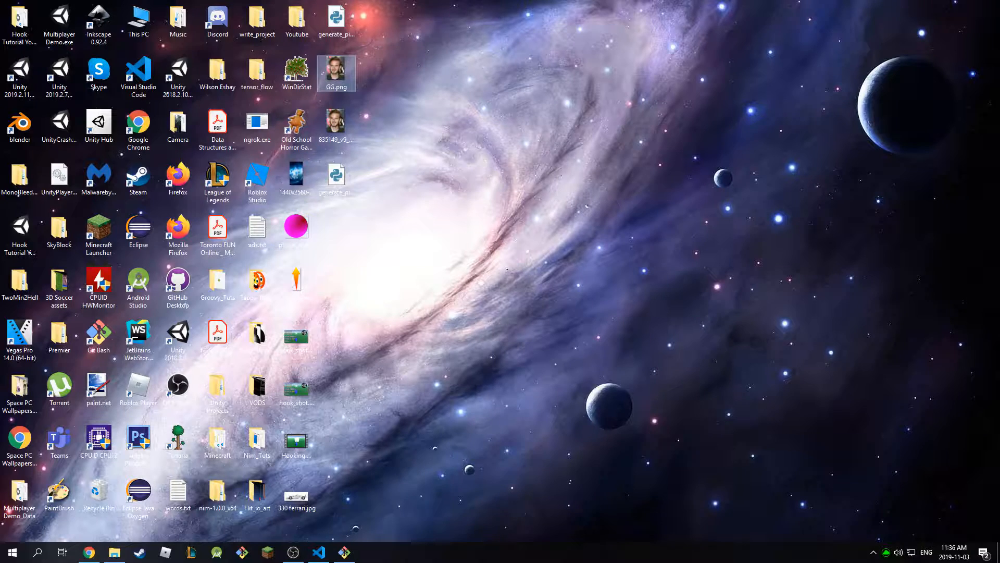
pyautogui.click(337, 129)
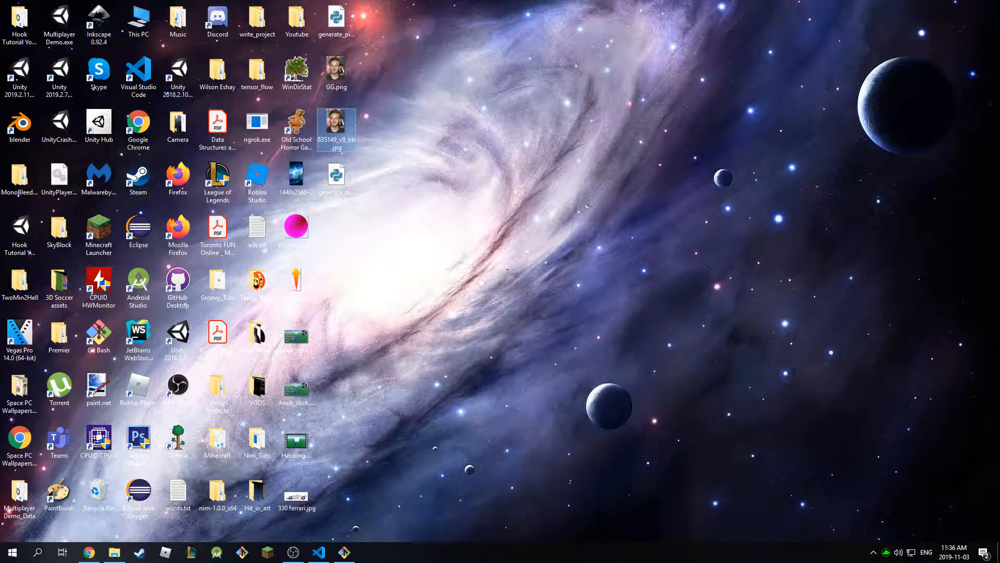
pyautogui.click(336, 127)
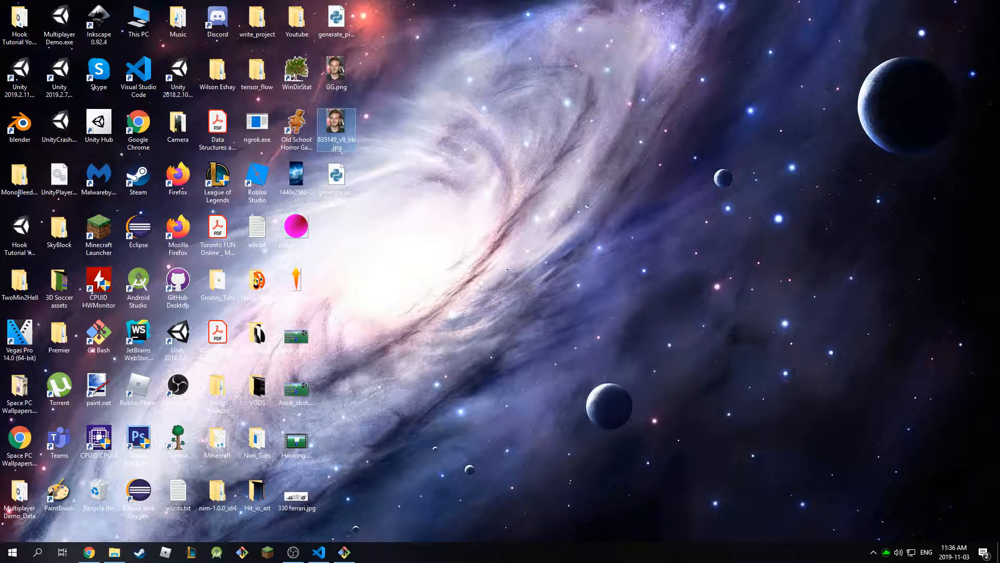
pyautogui.click(337, 129)
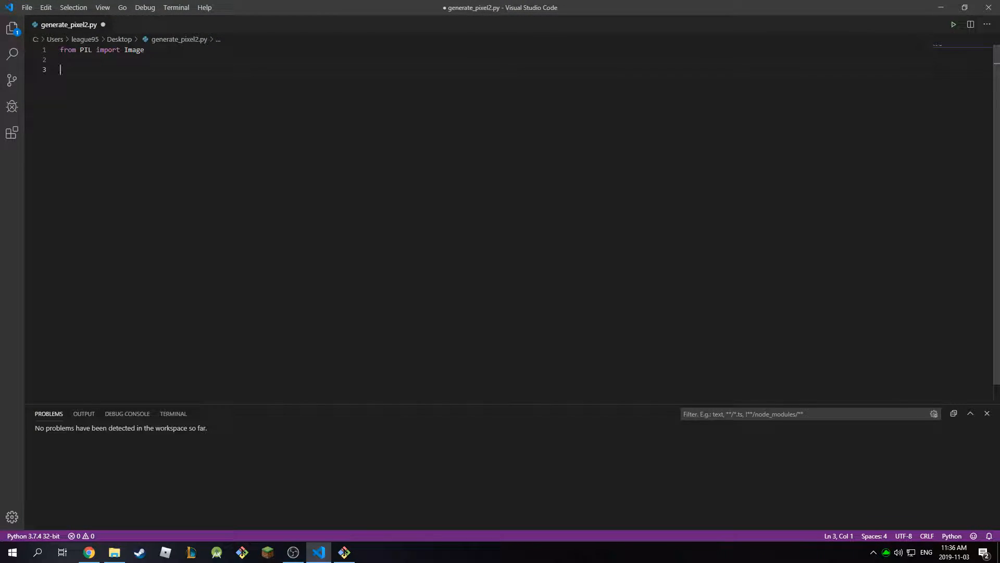
# Write myImage = Image.open('835149_v9_bb.jpg') to load the portrait photo
pyautogui.write('myImage')
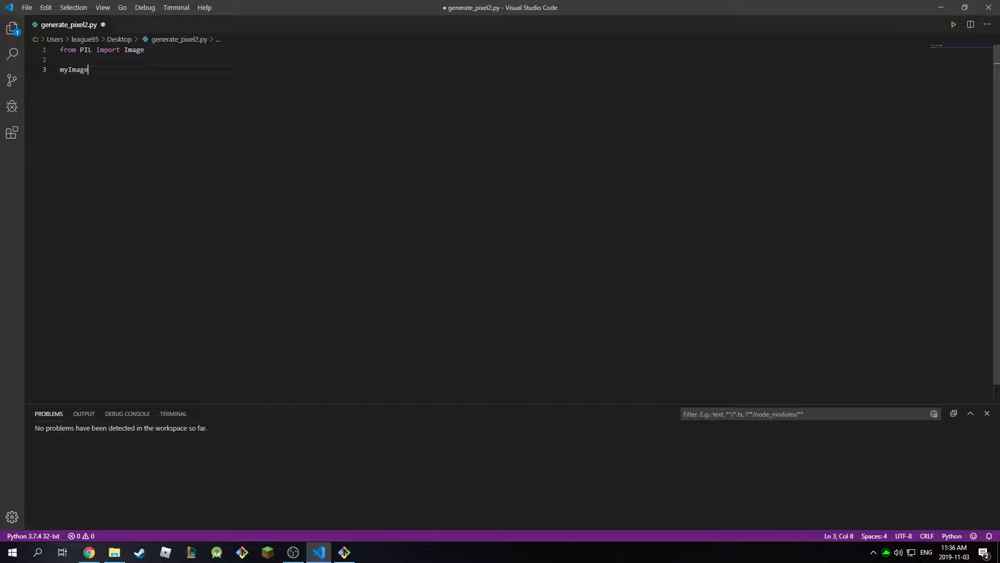
pyautogui.write('=')
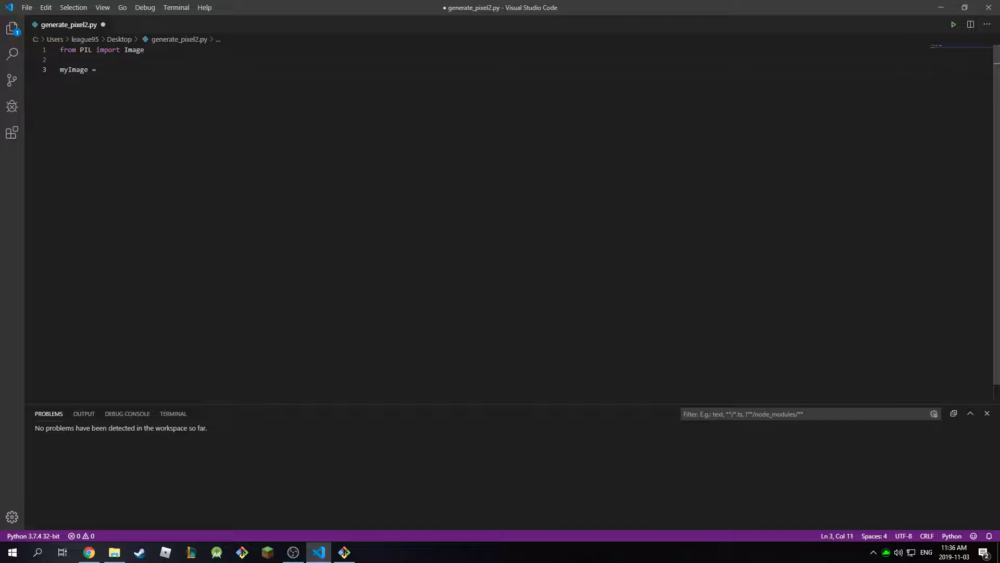
pyautogui.write('Image.')
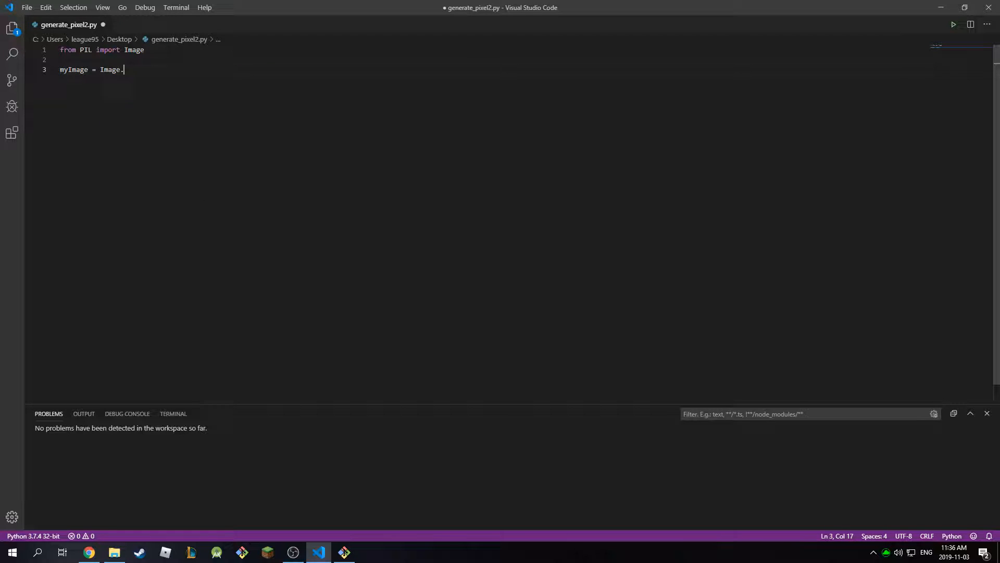
pyautogui.write('open')
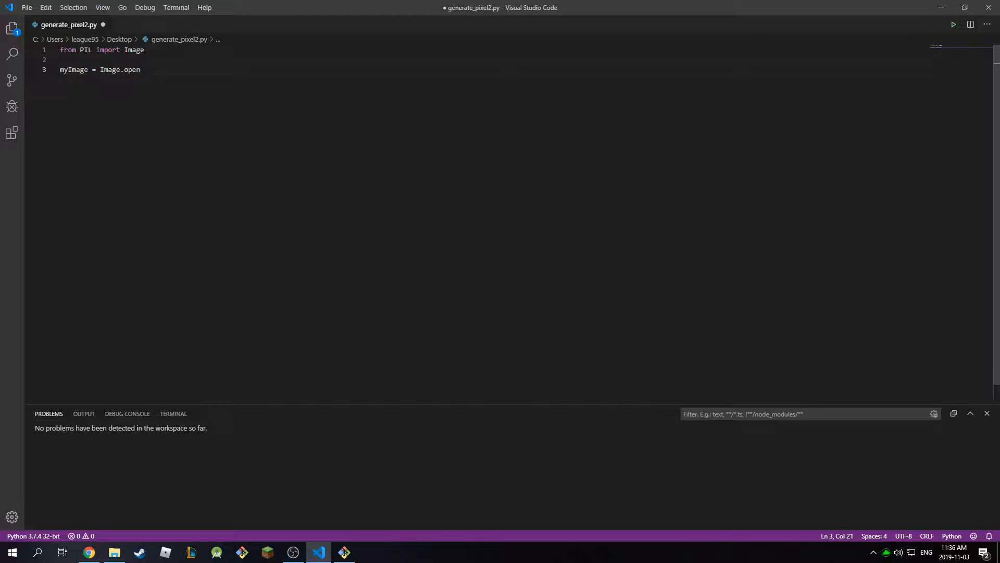
pyautogui.write("('')")
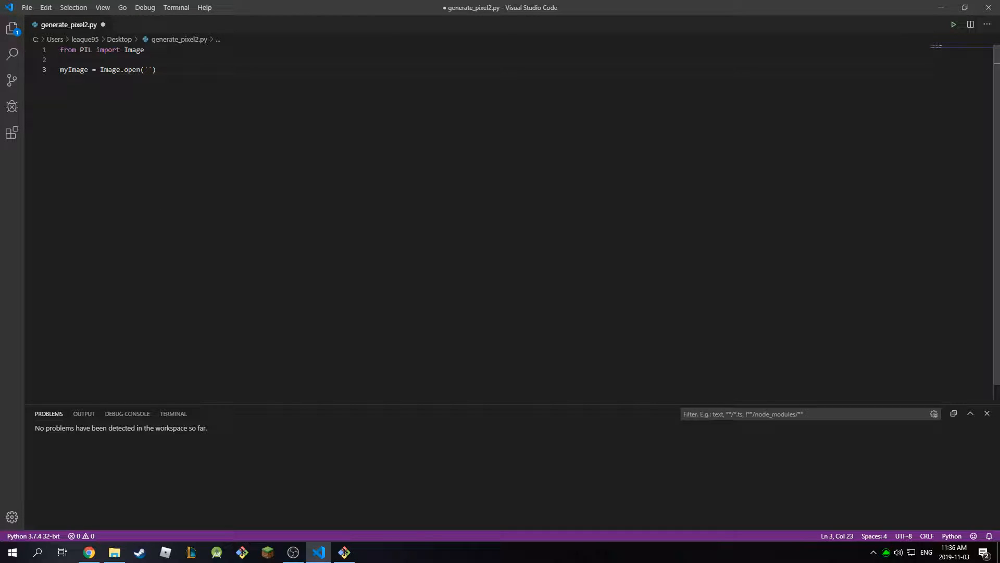
pyautogui.write('835149_v9_bb.jpg')
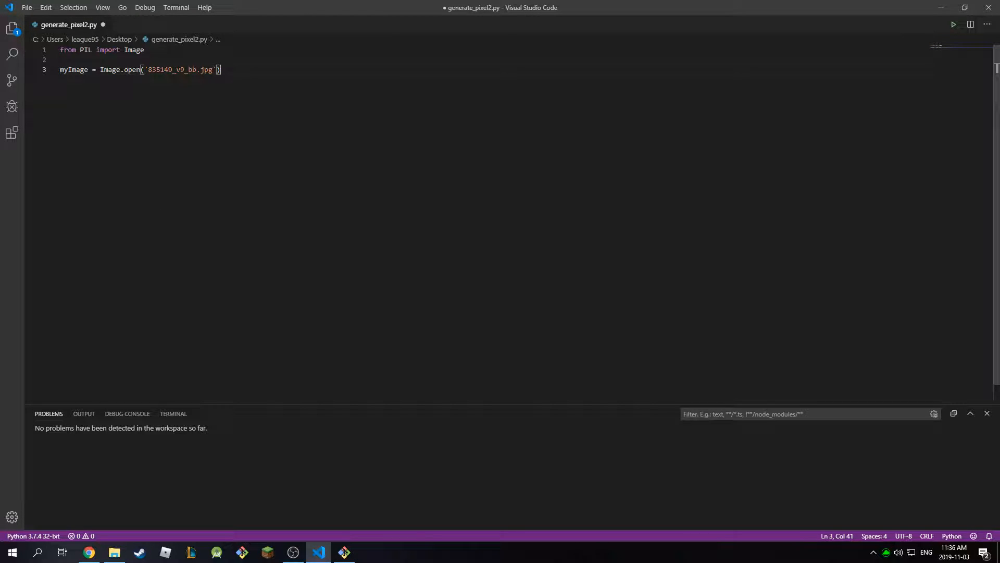
pyautogui.press('Enter')
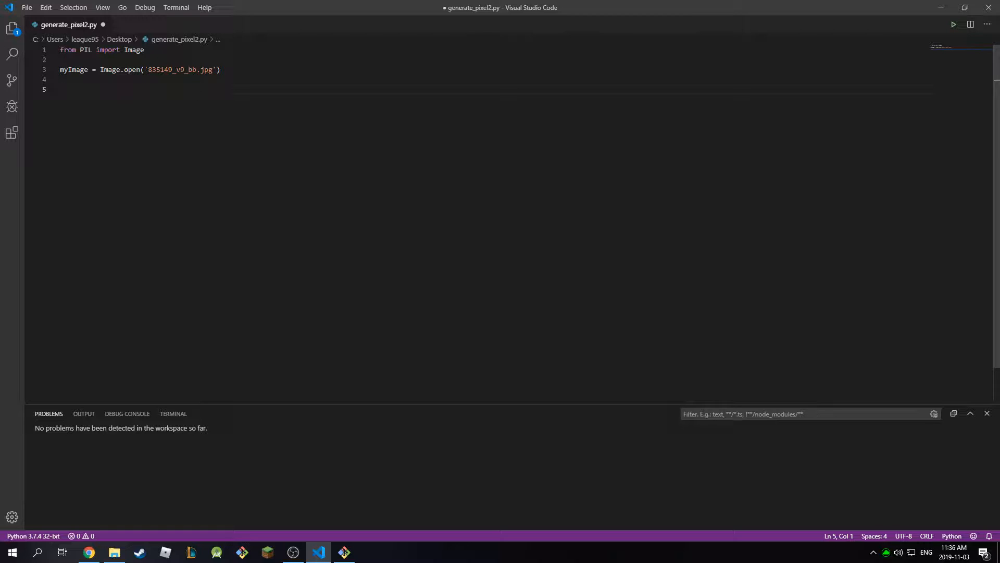
# Write smolImage = myImage.resize((16, 16), Image.BI... shrinking the photo to 16 by 16
pyautogui.write('smol')
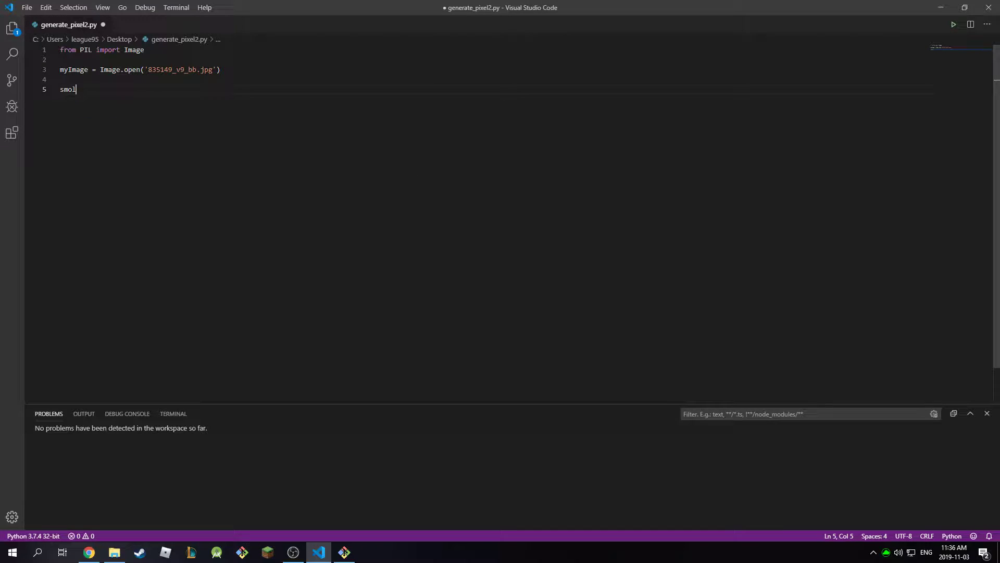
pyautogui.write('Image =')
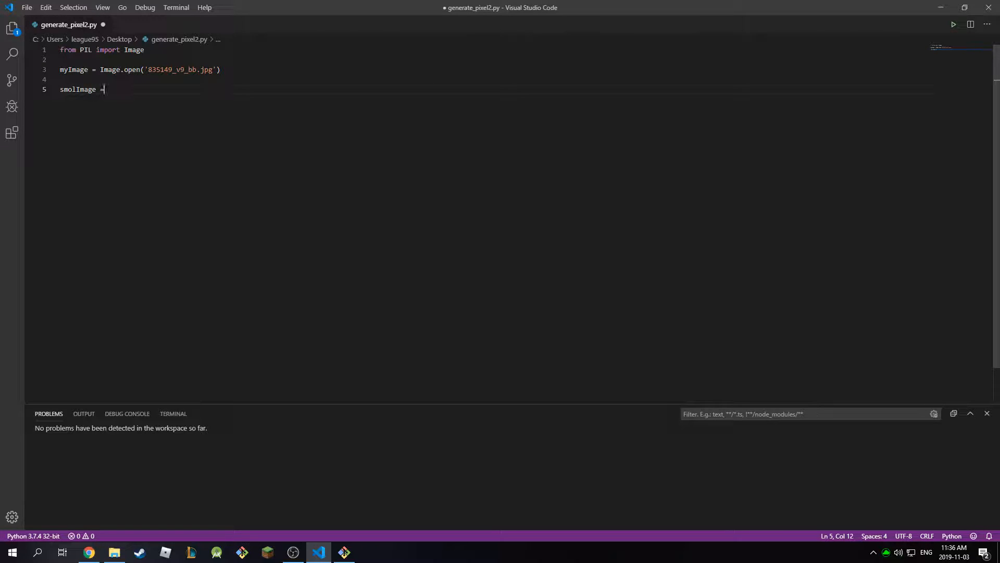
pyautogui.write('m')
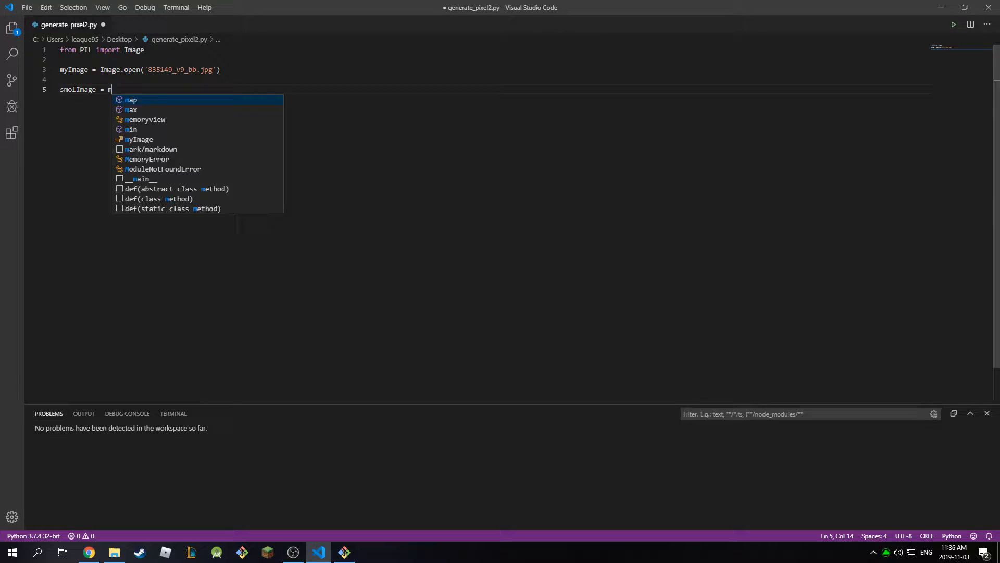
pyautogui.write('yImage.re')
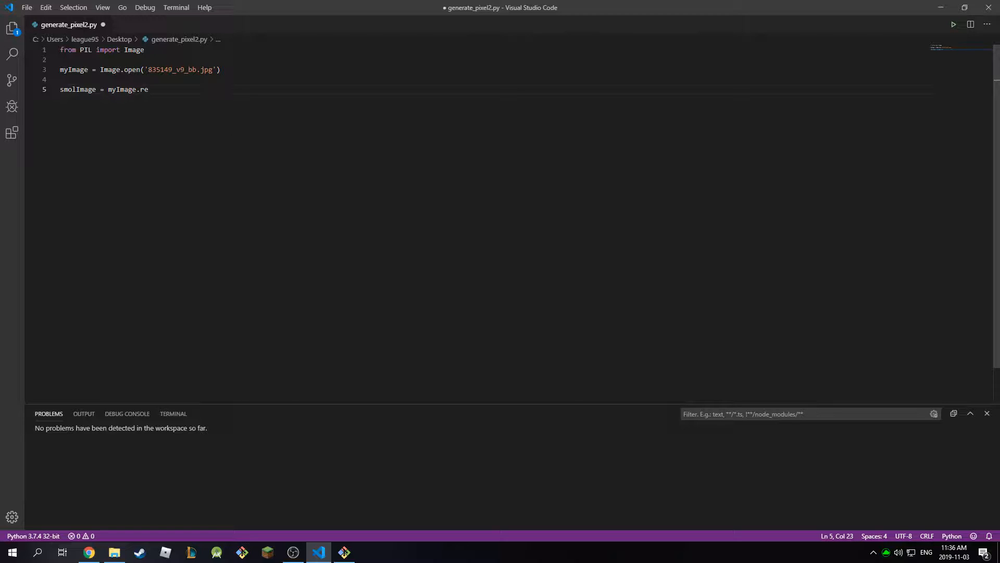
pyautogui.write('siz')
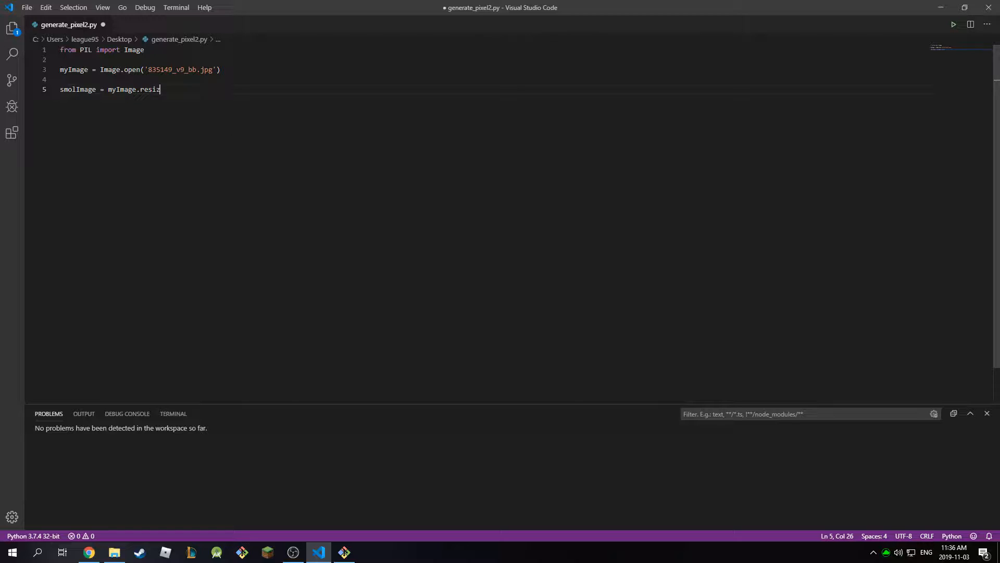
pyautogui.write('()')
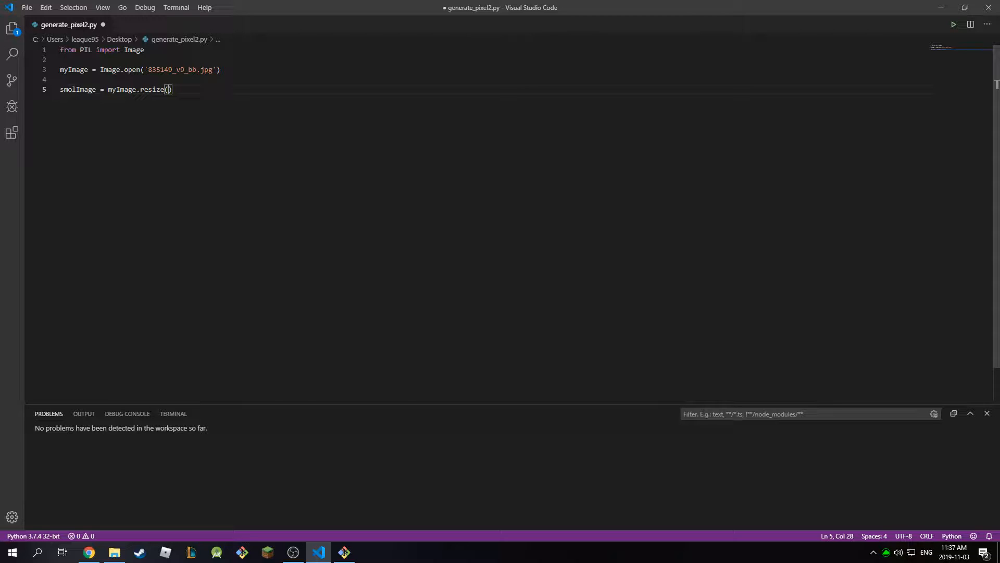
pyautogui.write('(')
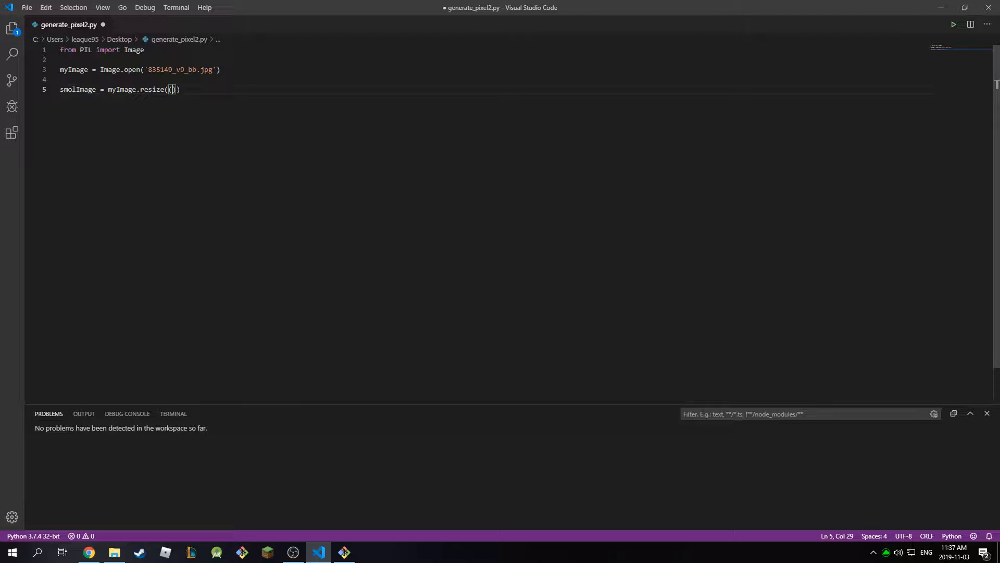
pyautogui.write('16, 1')
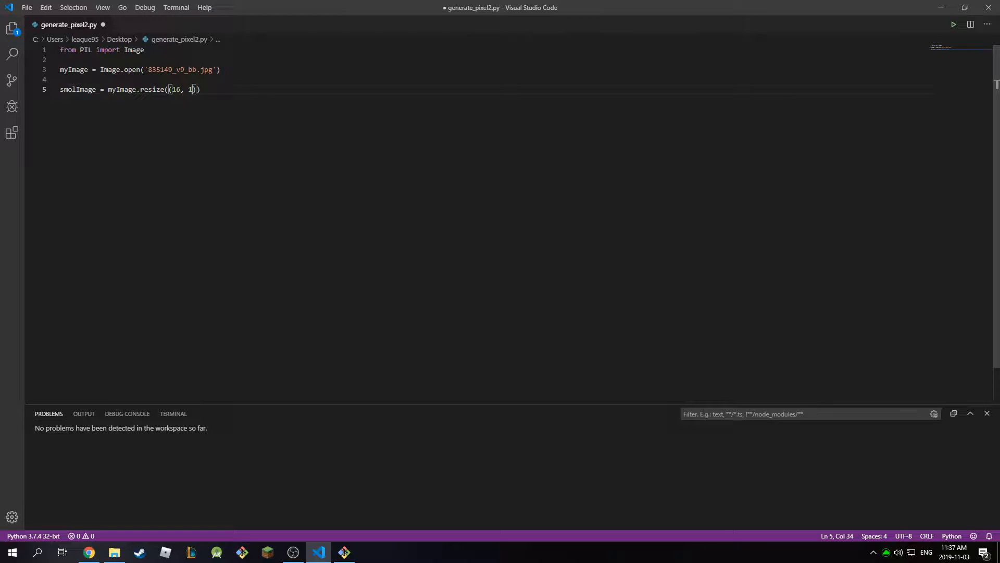
pyautogui.write('6),')
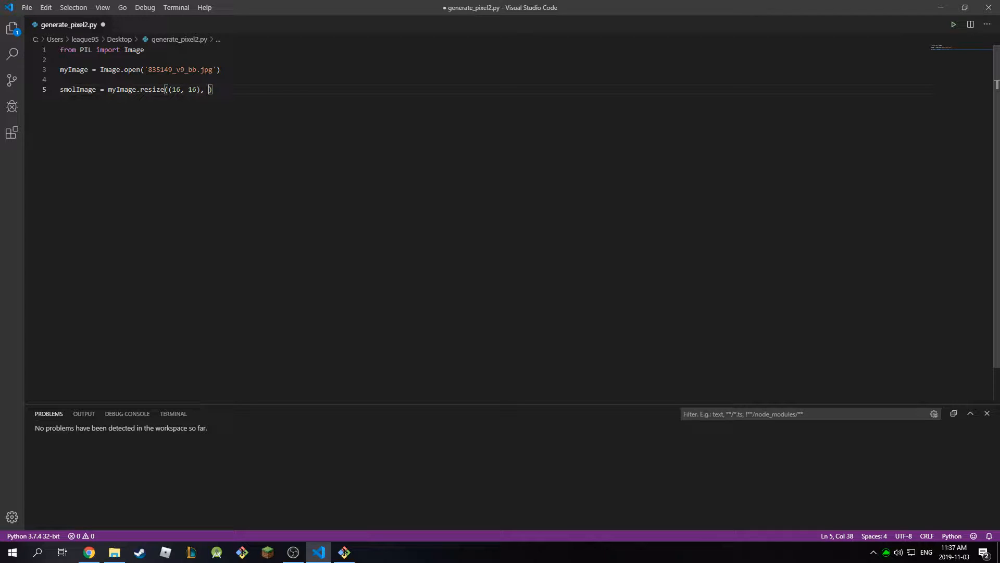
pyautogui.write('Image.')
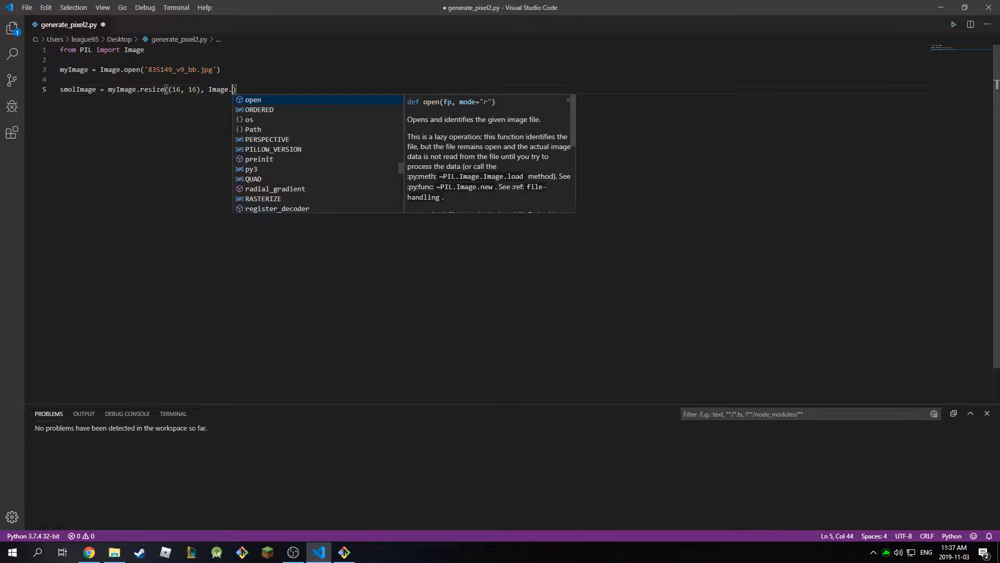
pyautogui.write('BI')
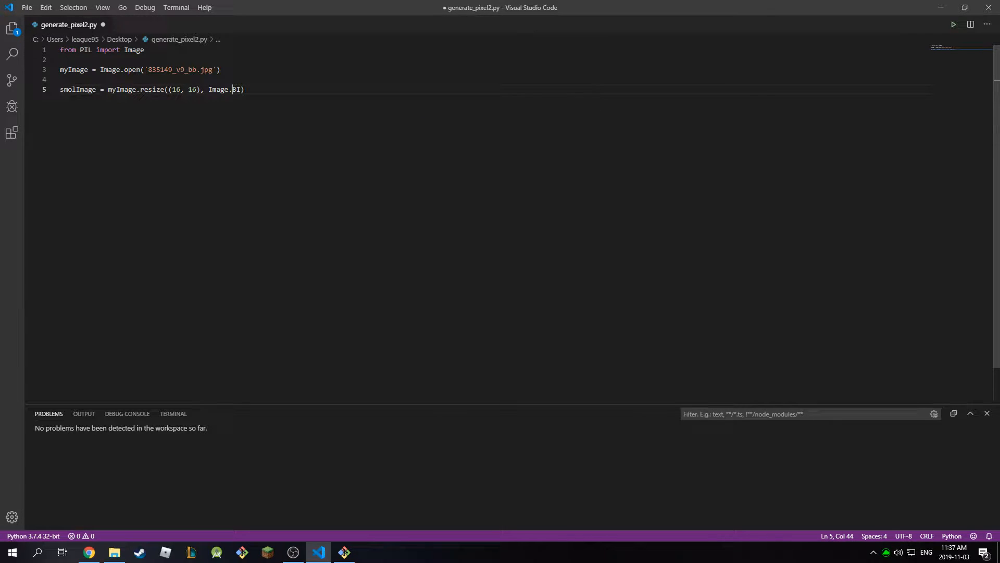
# Rework the resampling argument, dropping a resample keyword attempt for Image.BILINEAR
pyautogui.doubleClick(217, 89)
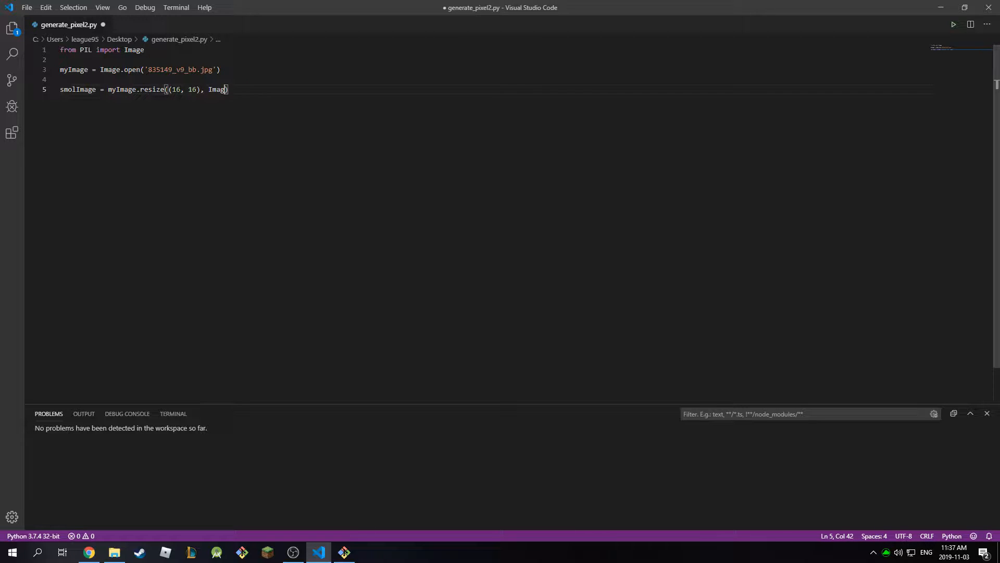
pyautogui.write('res')
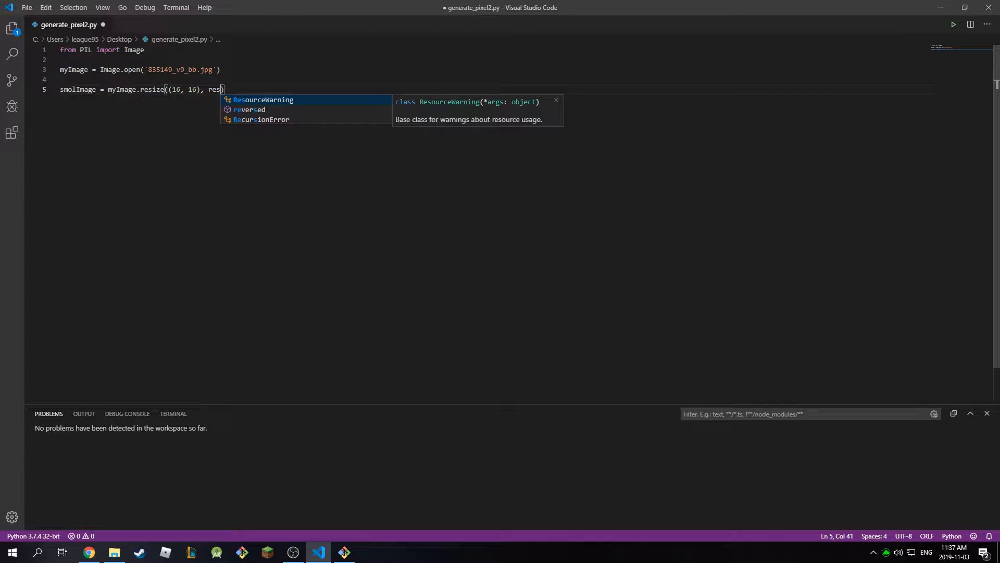
pyautogui.write('am')
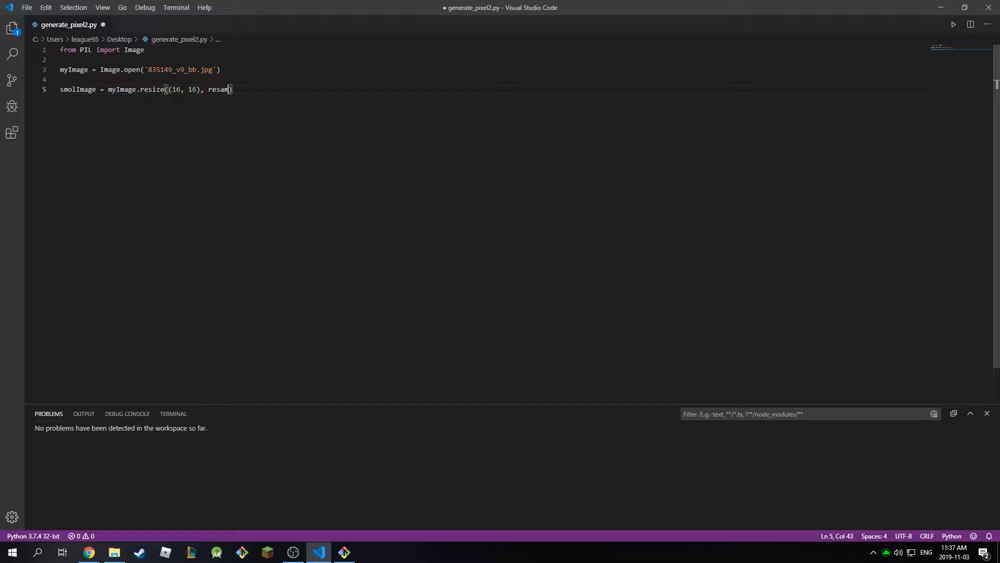
pyautogui.press('BackSpace')
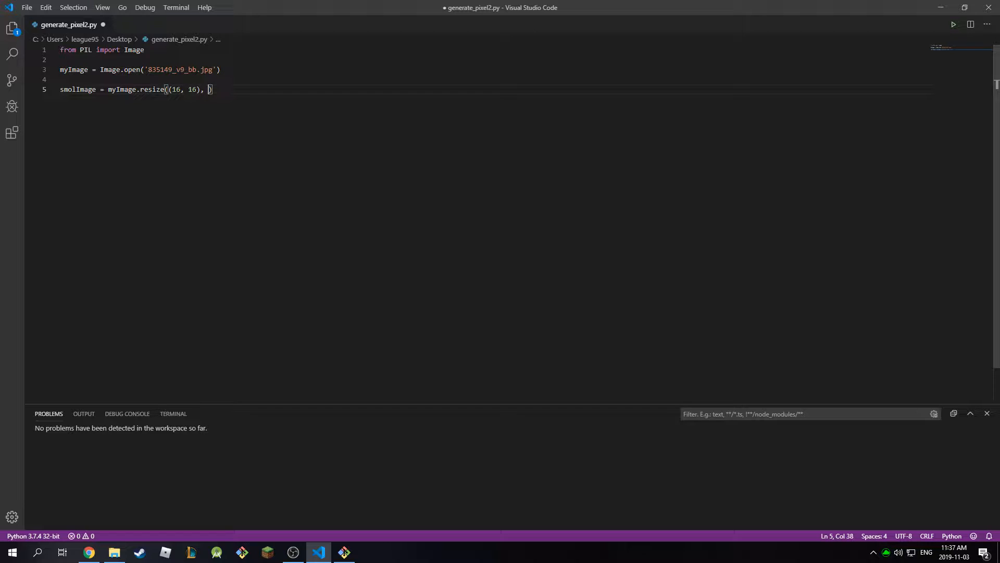
pyautogui.write('Image.')
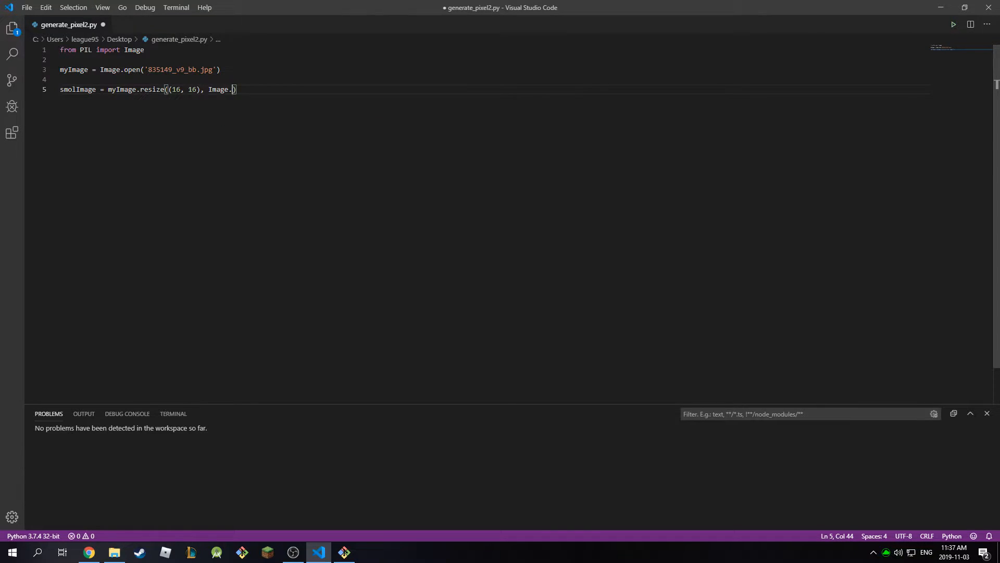
pyautogui.write('BILINEAR')
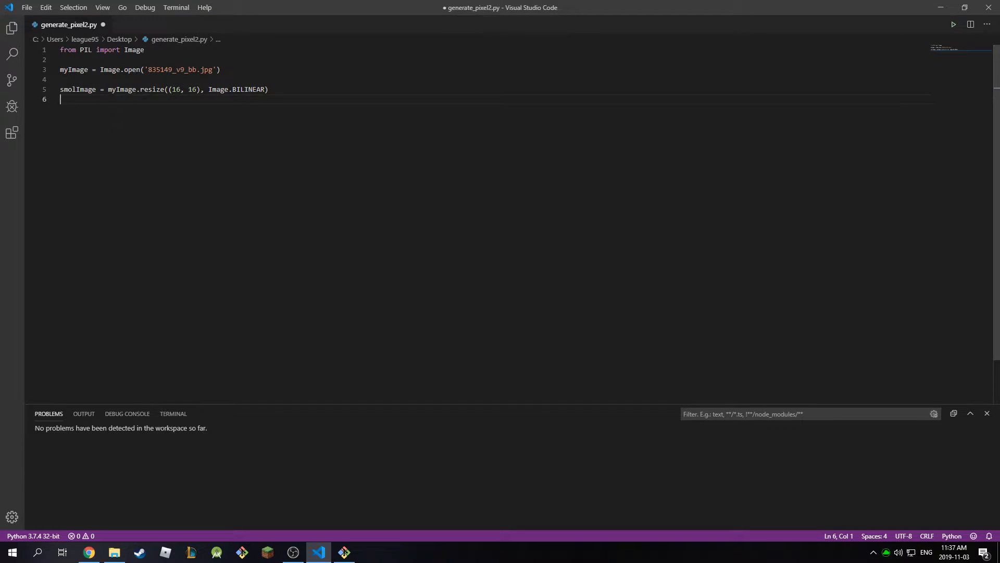
# Write resultImage = smolImage.resize(myImage.size, Image.NEAREST) to scale back up
pyautogui.write('result')
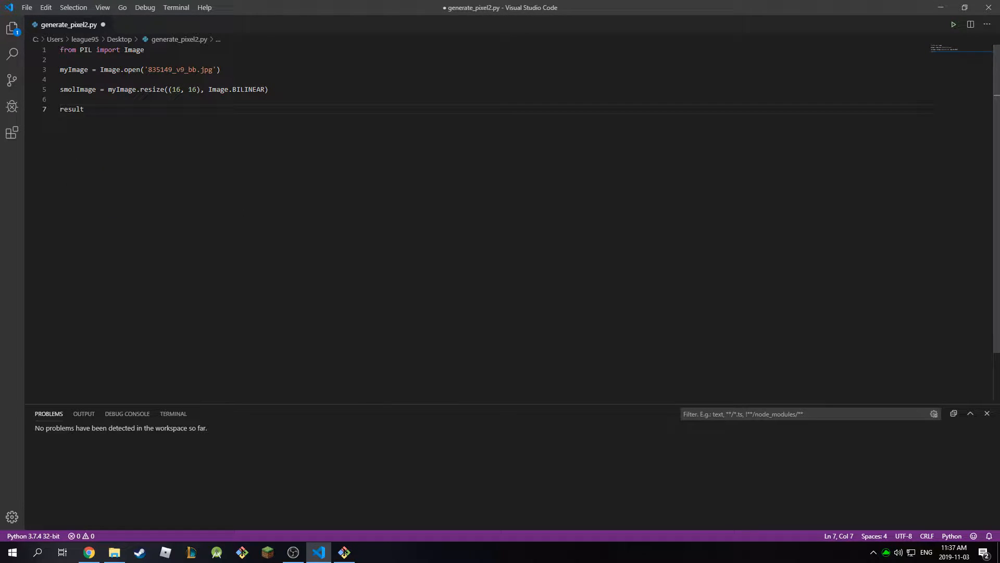
pyautogui.write('Image =')
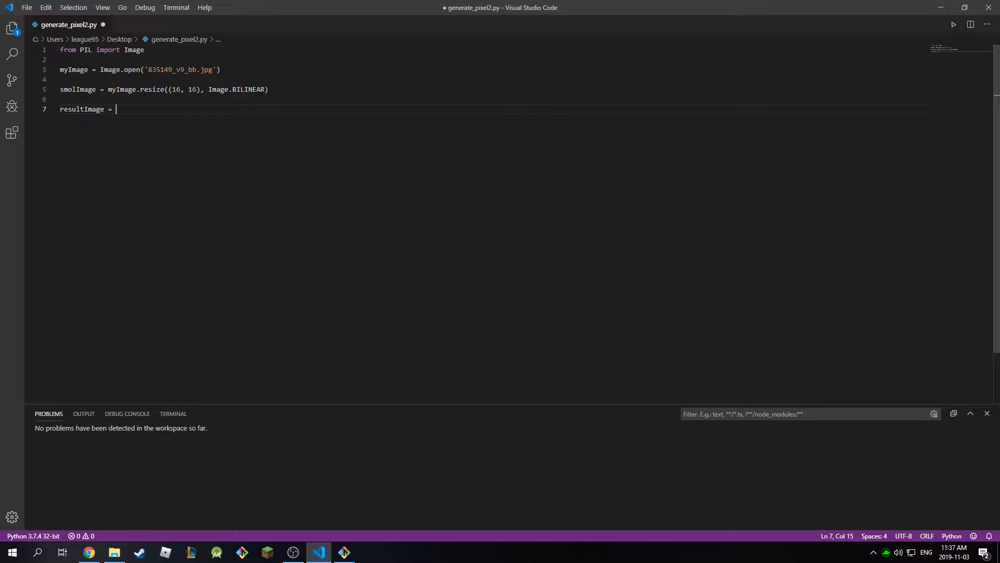
pyautogui.write('smo')
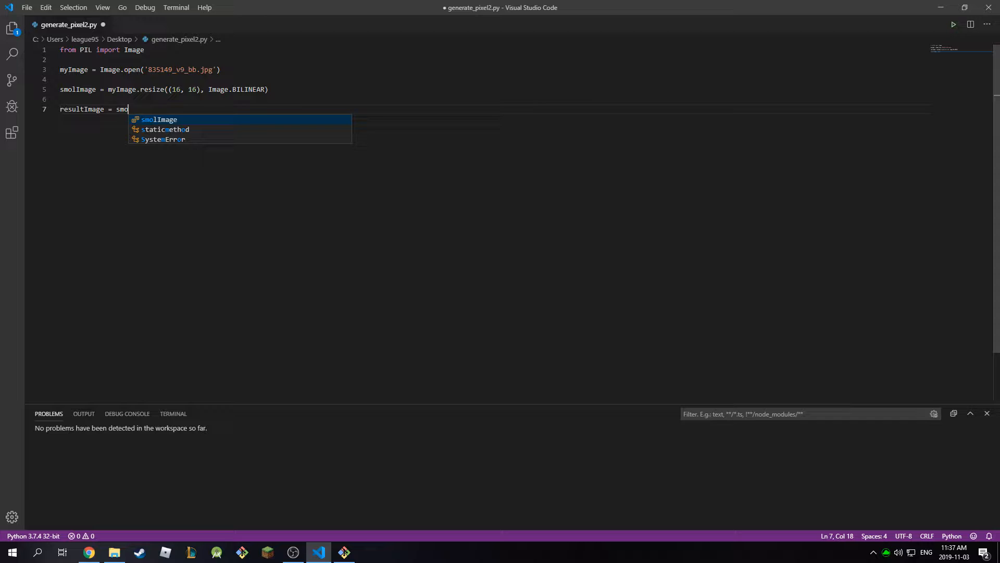
pyautogui.write('lImage.resize(')
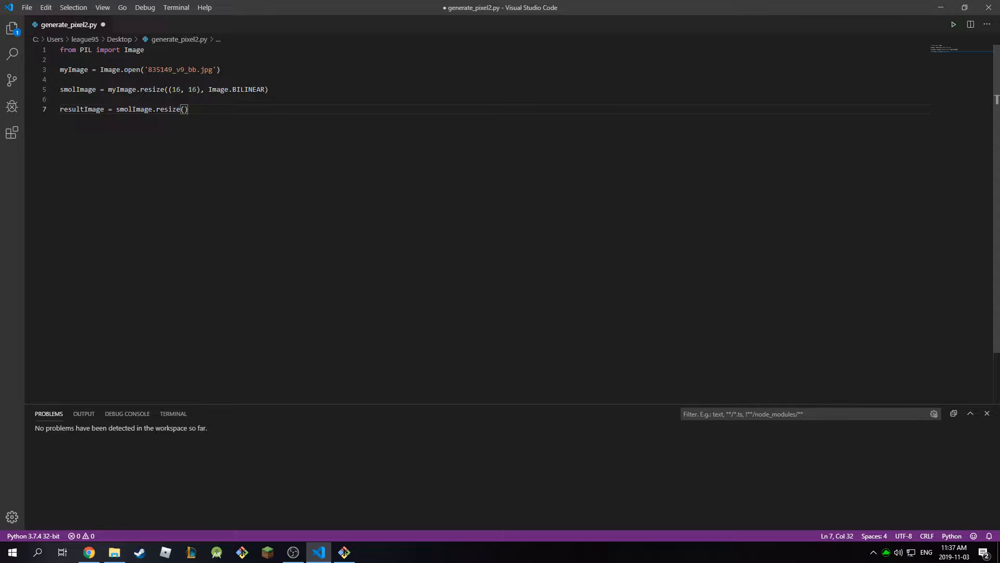
pyautogui.write('myImage.size,')
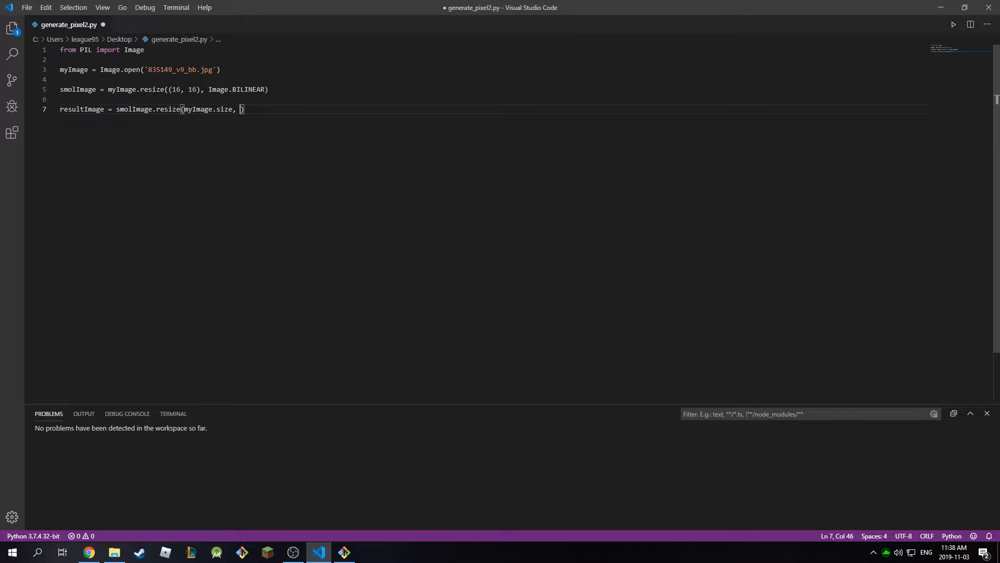
pyautogui.write('Image')
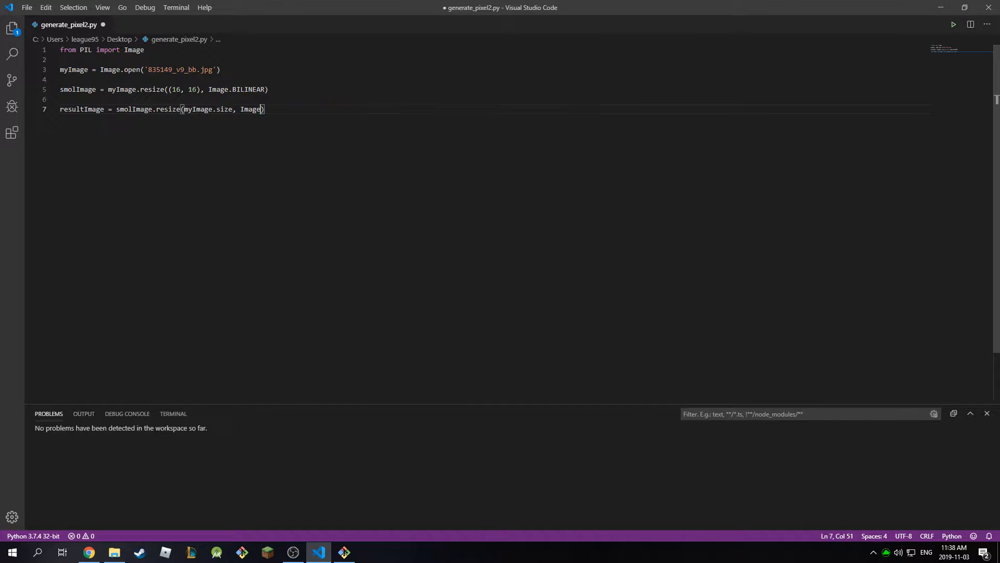
pyautogui.write('NEAREST')
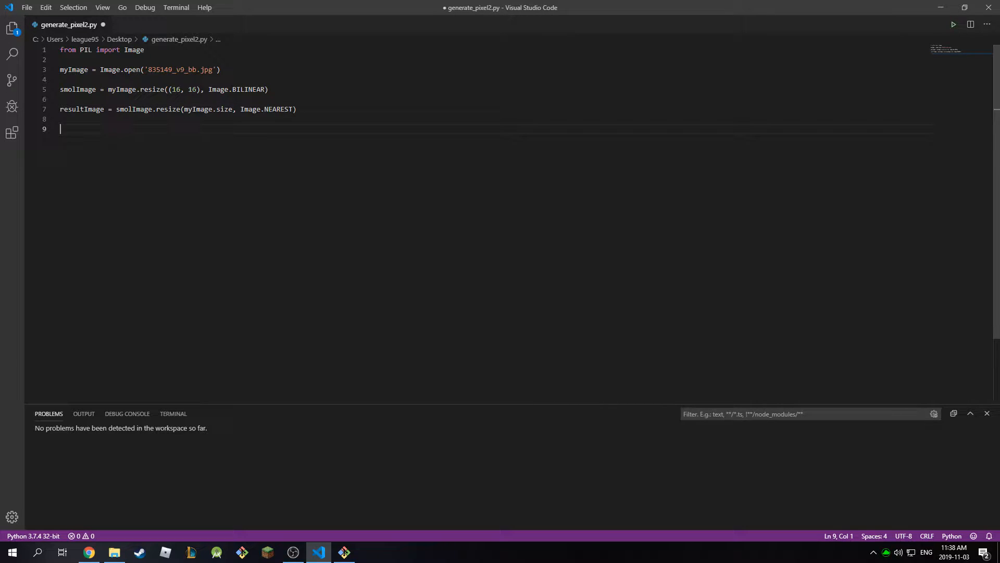
# Write resultImage.save('GG2.png') and save generate_pixel2.py
pyautogui.write("resultImage.save('")
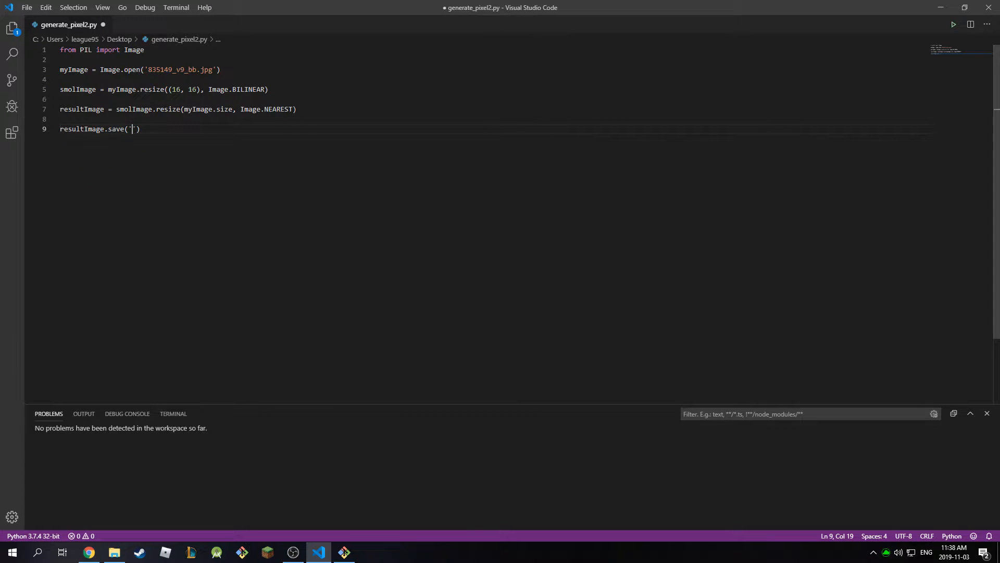
pyautogui.write('GG')
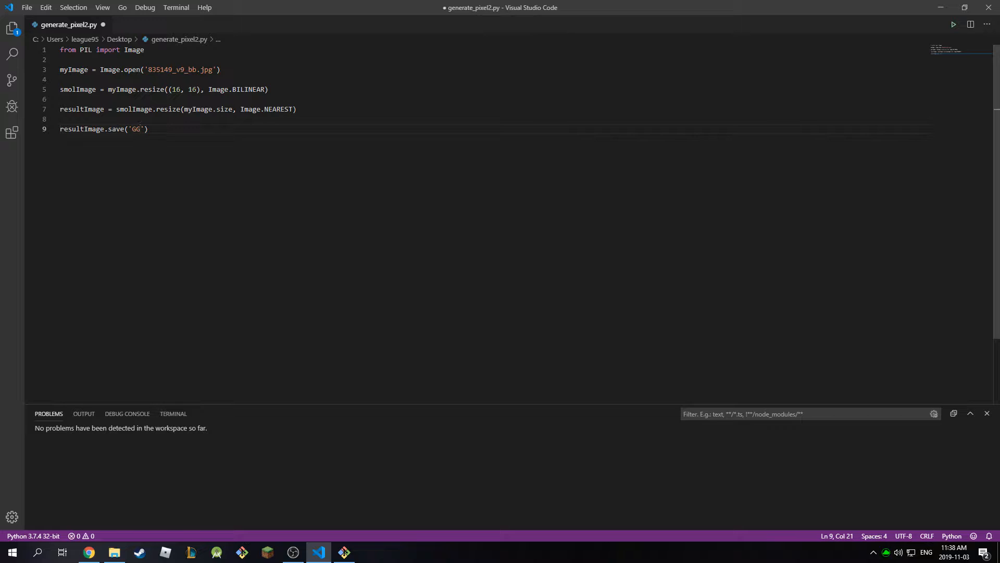
pyautogui.write('2')
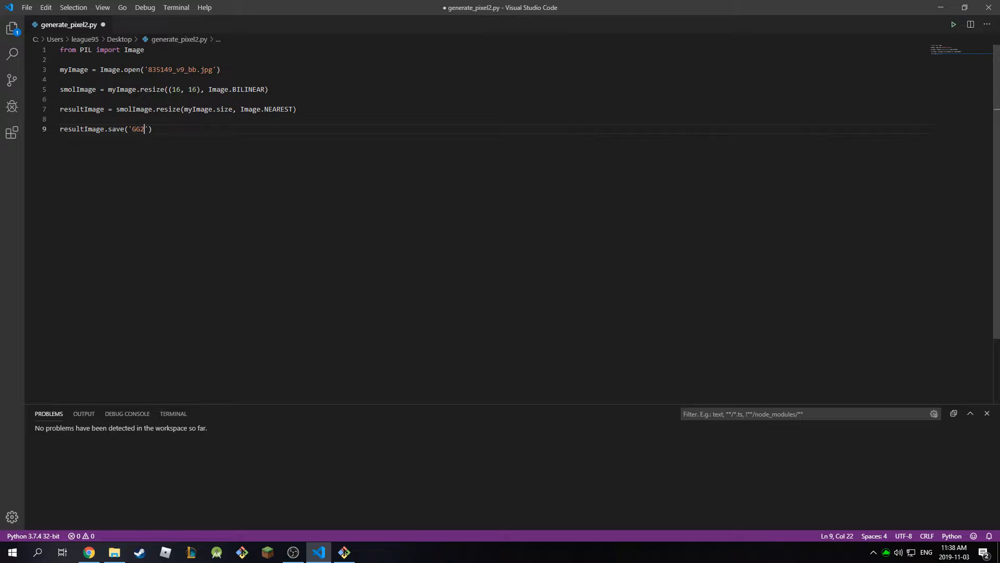
pyautogui.write('.png')
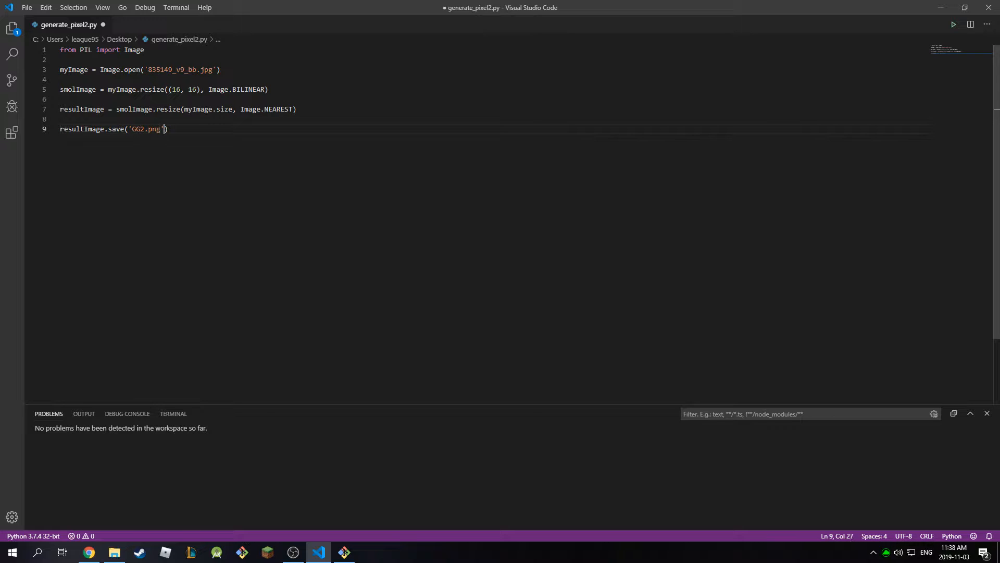
pyautogui.press('ctrl+s')
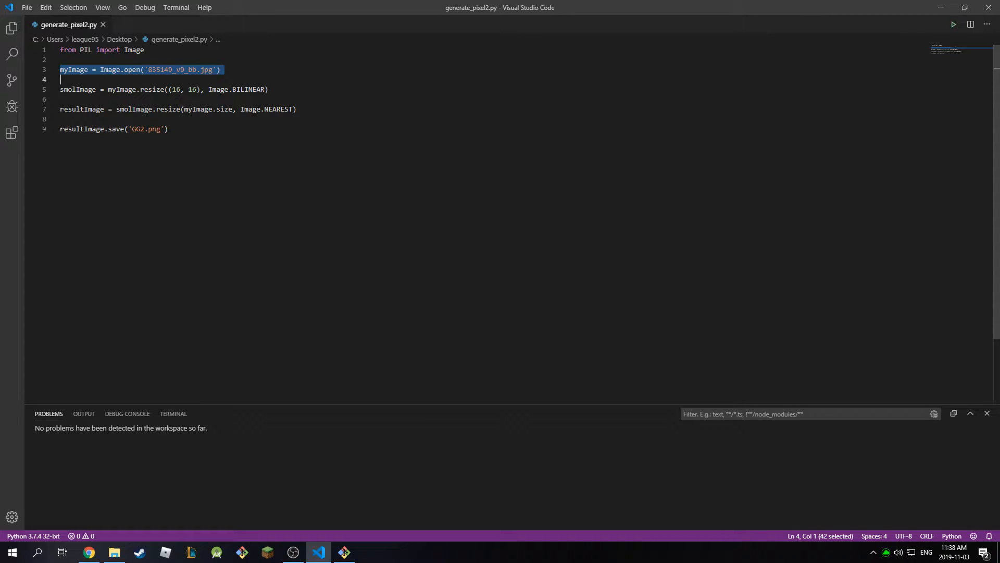
# Run python generate_pixel2.py in Git Bash to produce the pixelated image
pyautogui.click(343, 553)
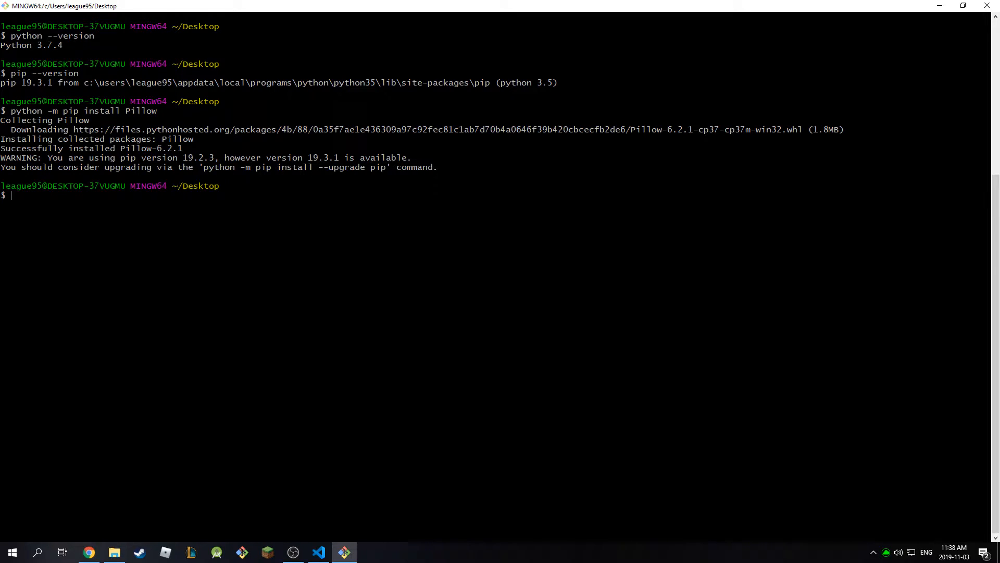
pyautogui.write('python ge')
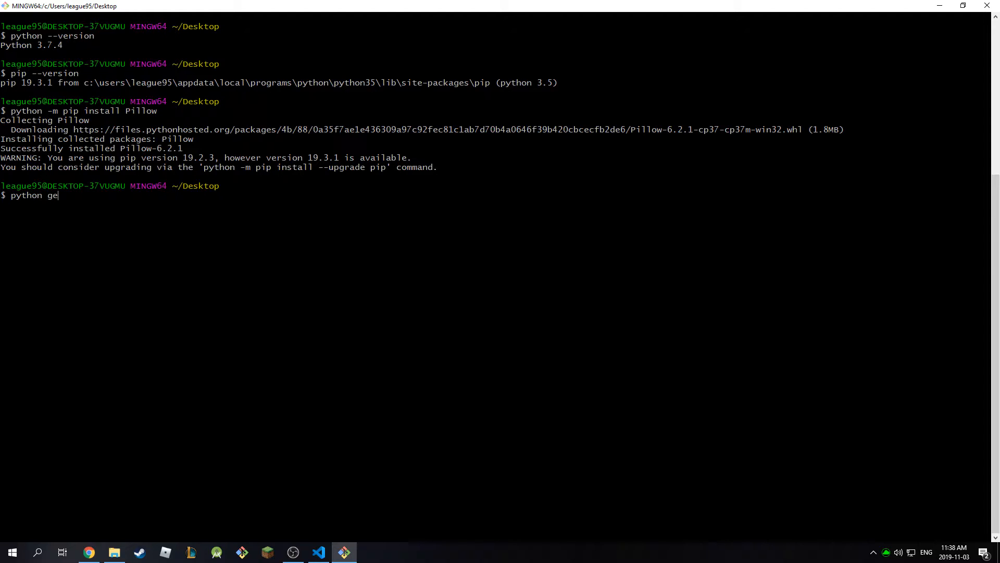
pyautogui.write('nerate_pixel2')
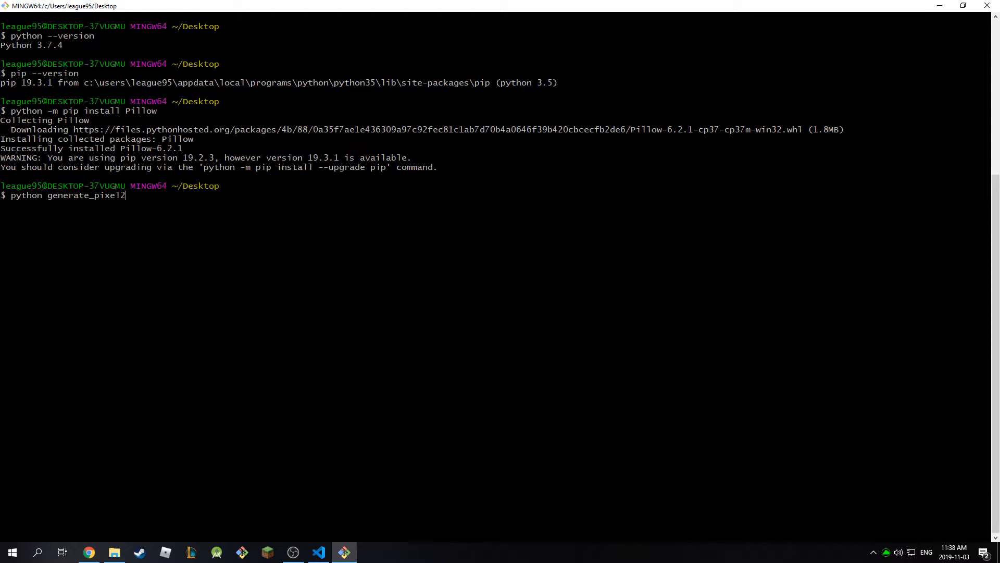
pyautogui.press('Return')
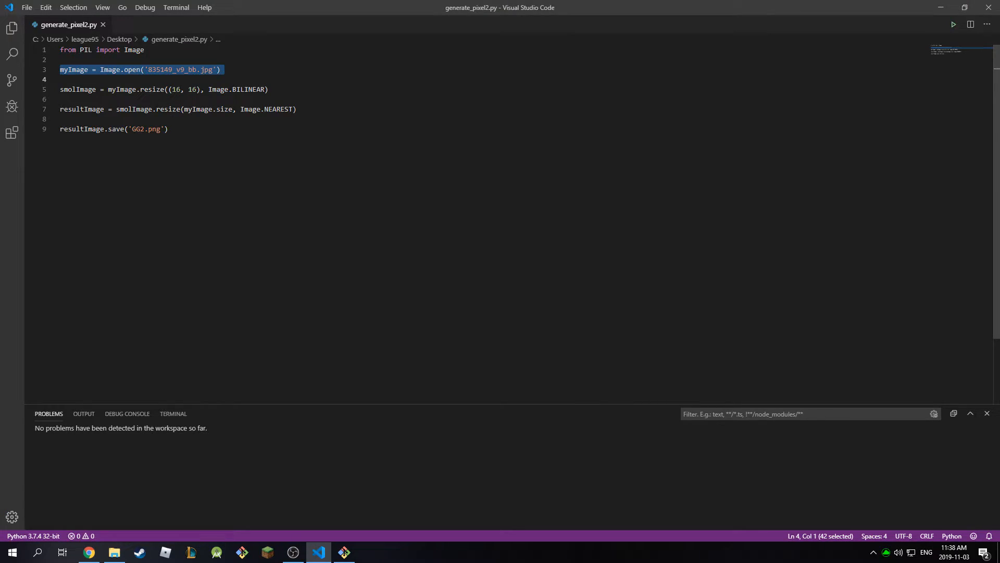
# Change the shrink size to 32 by 32, rerun generate_pixel2.py and view the resulting GG2.png
pyautogui.click(181, 90)
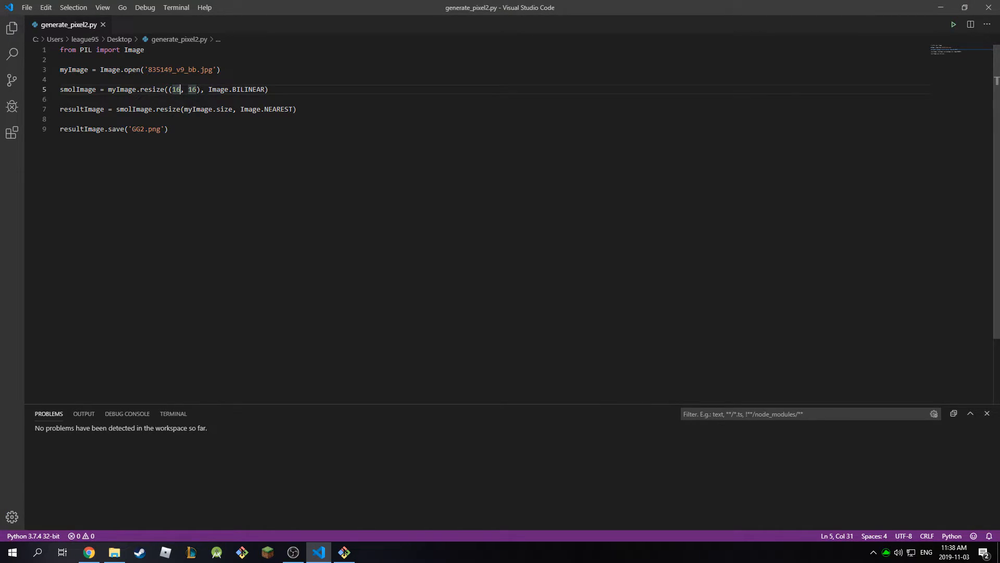
pyautogui.write('32')
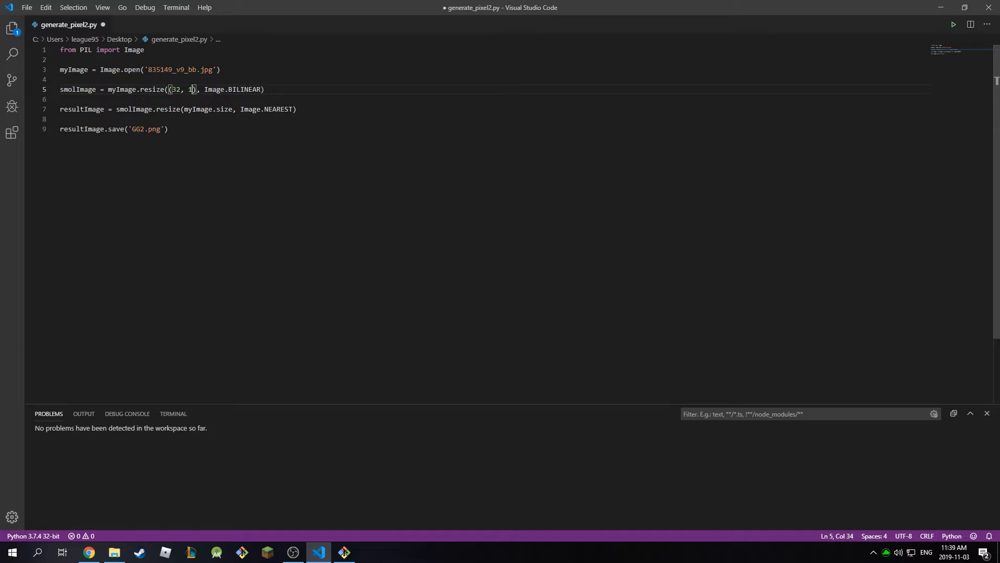
pyautogui.write('2')
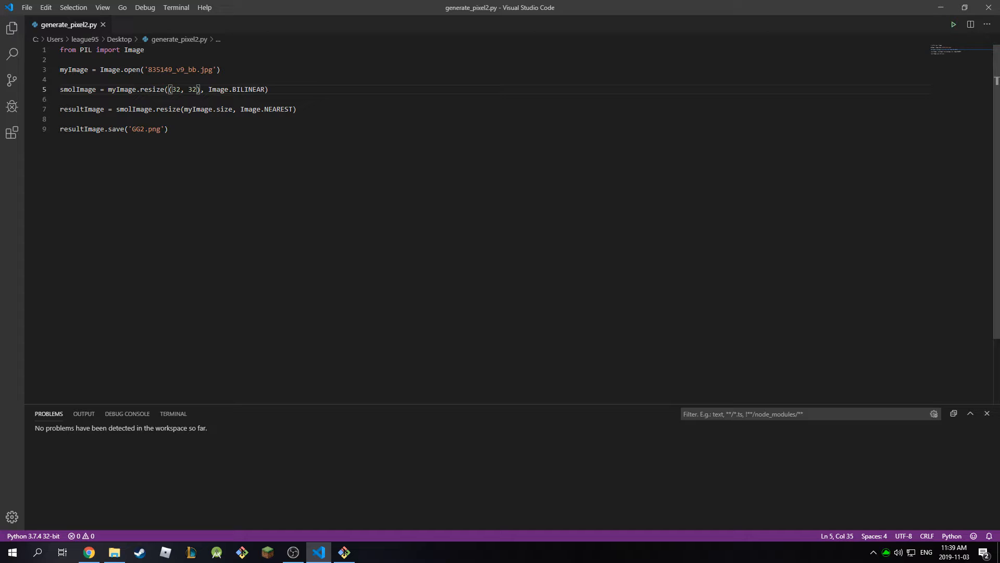
pyautogui.click(343, 552)
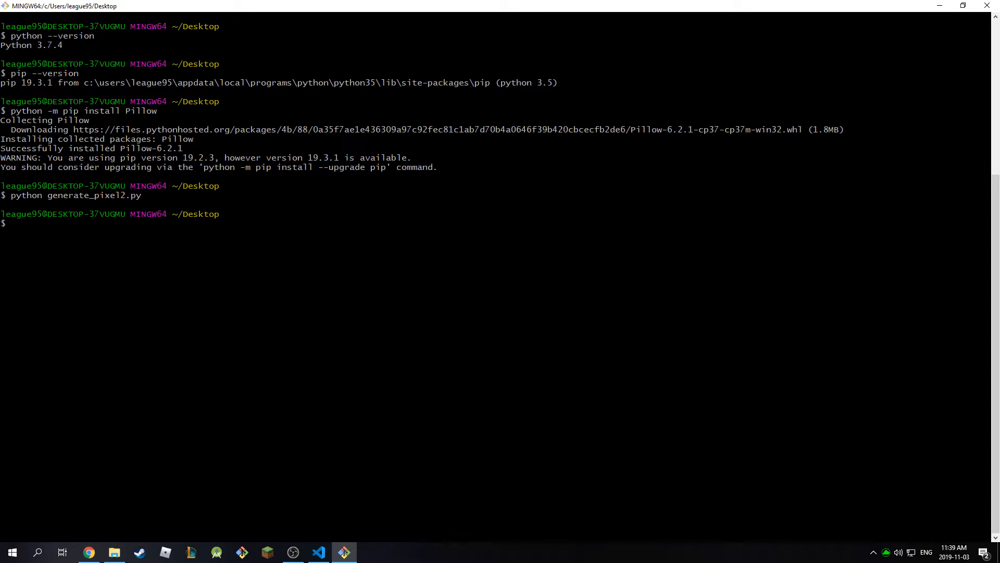
pyautogui.write('python generate_pixel2.py')
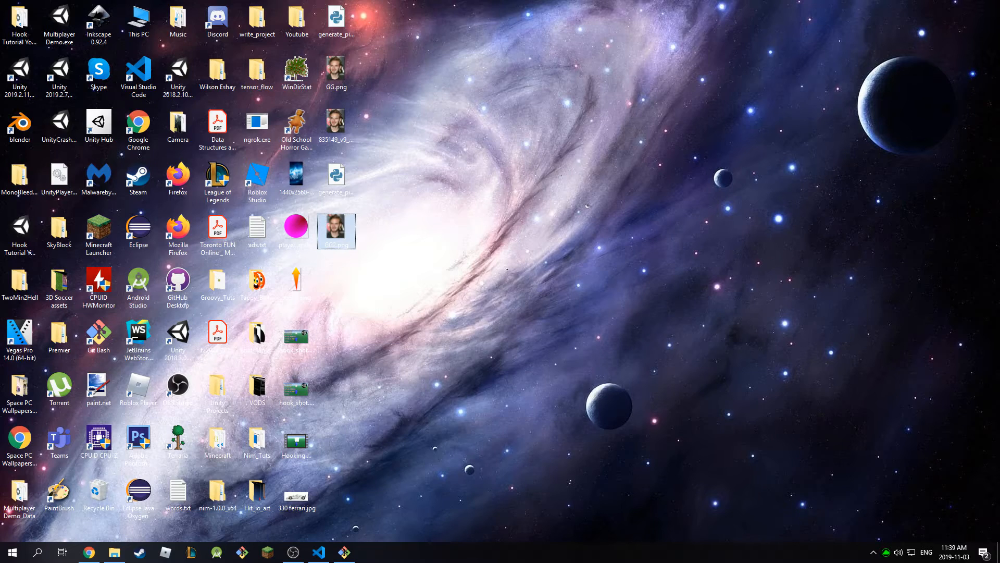
pyautogui.doubleClick(336, 231)
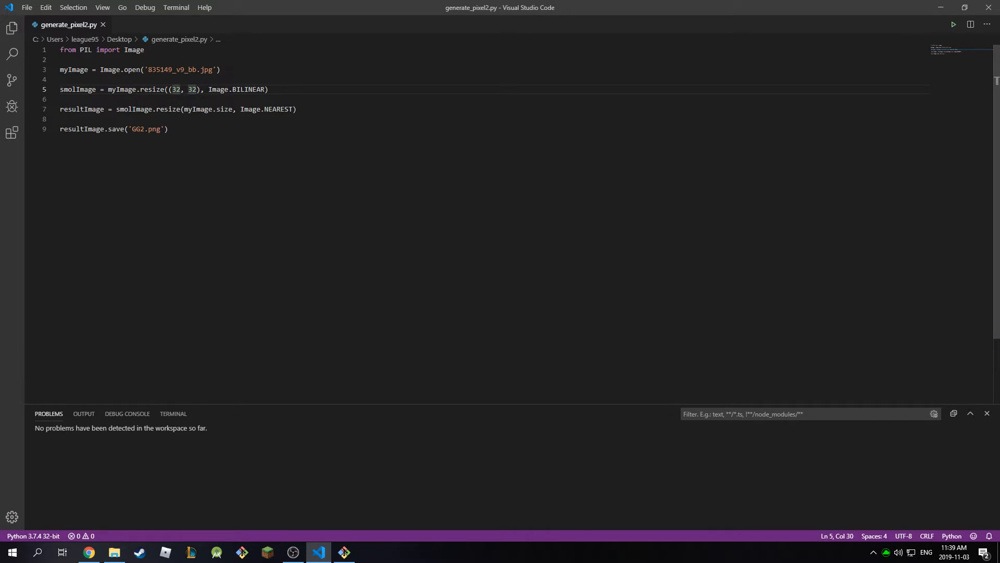
# Raise the shrink size to 64 by 64, save, rerun the script and view the new GG2.png
pyautogui.write('64')
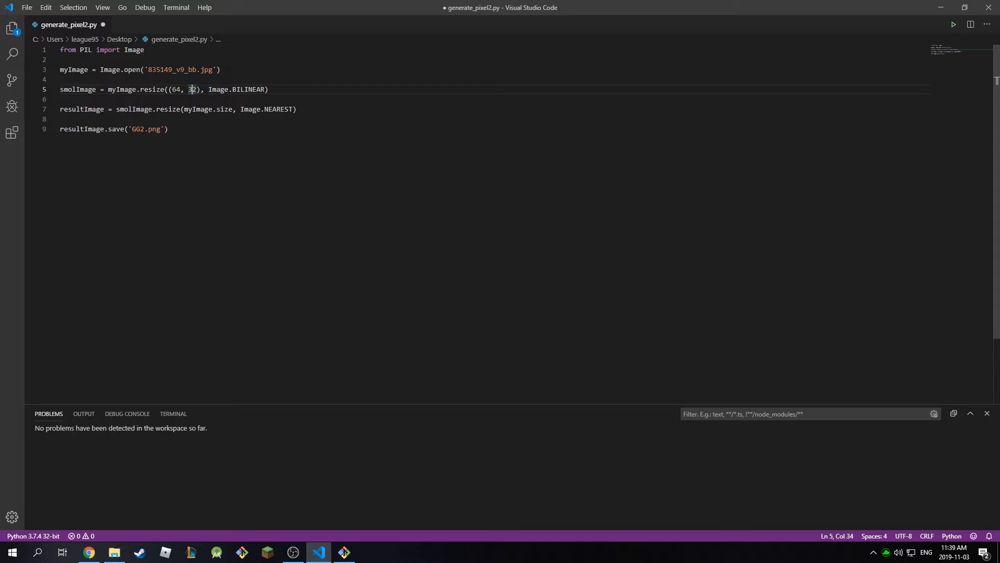
pyautogui.write('4')
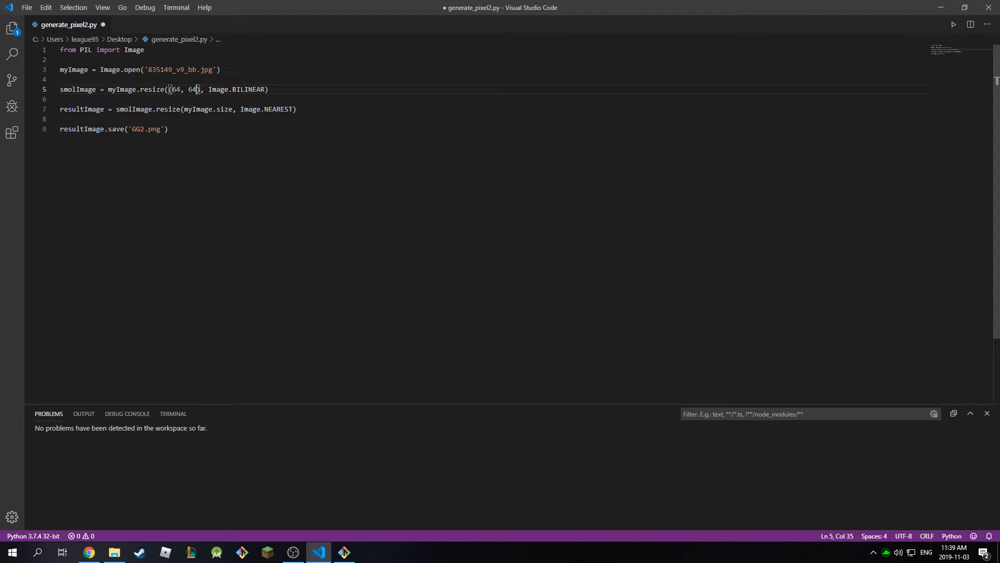
pyautogui.press('ctrl+s')
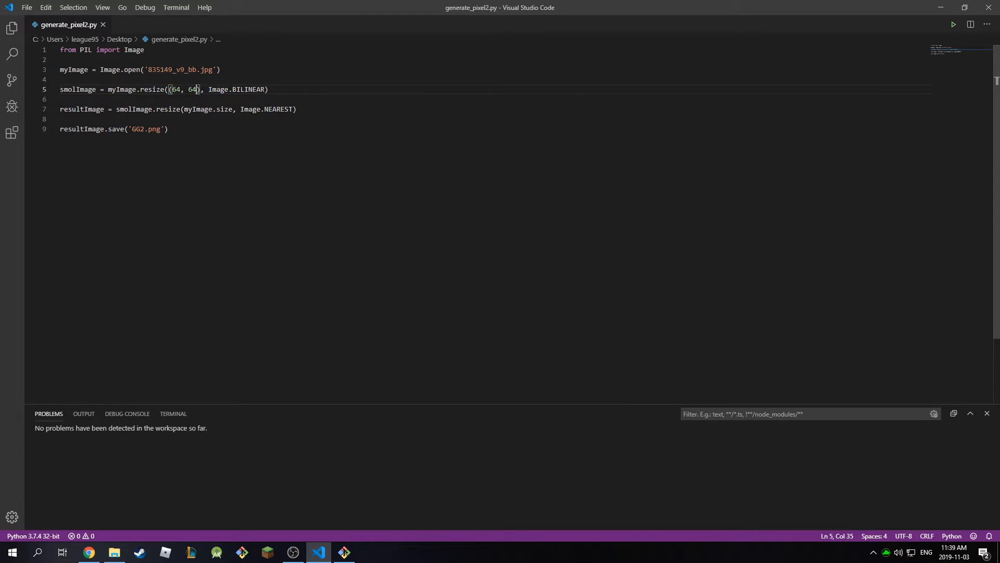
pyautogui.click(342, 552)
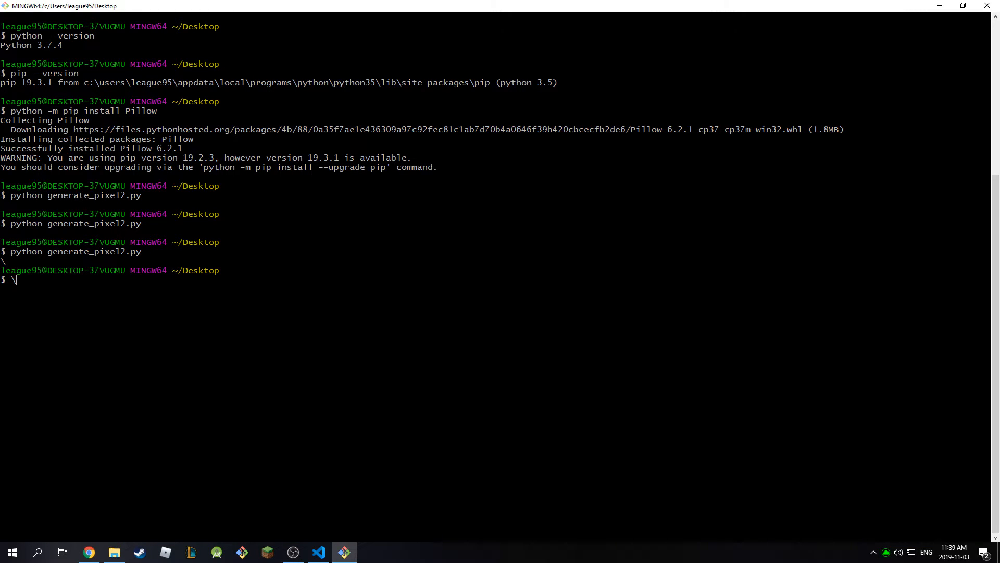
pyautogui.press('Return')
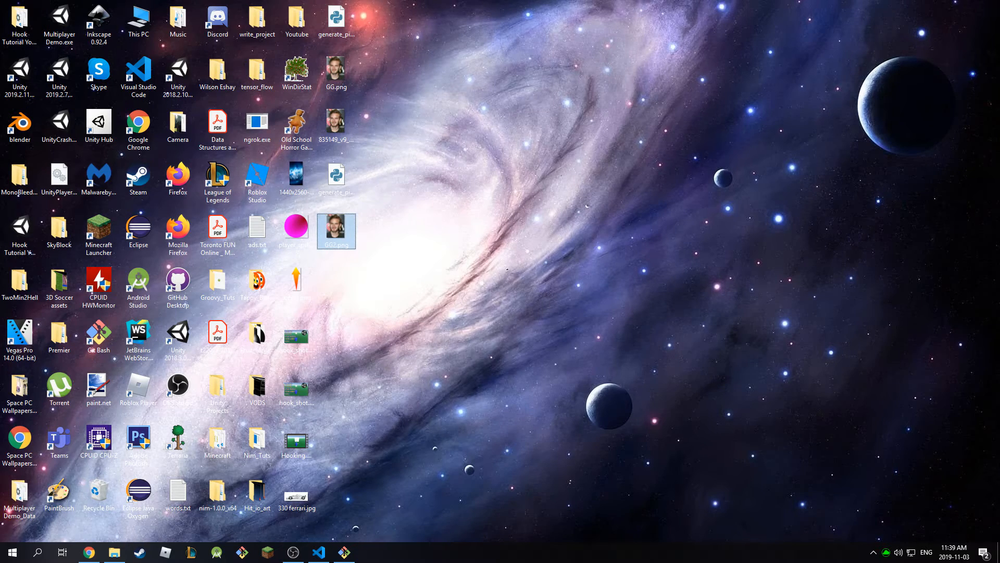
pyautogui.doubleClick(336, 231)
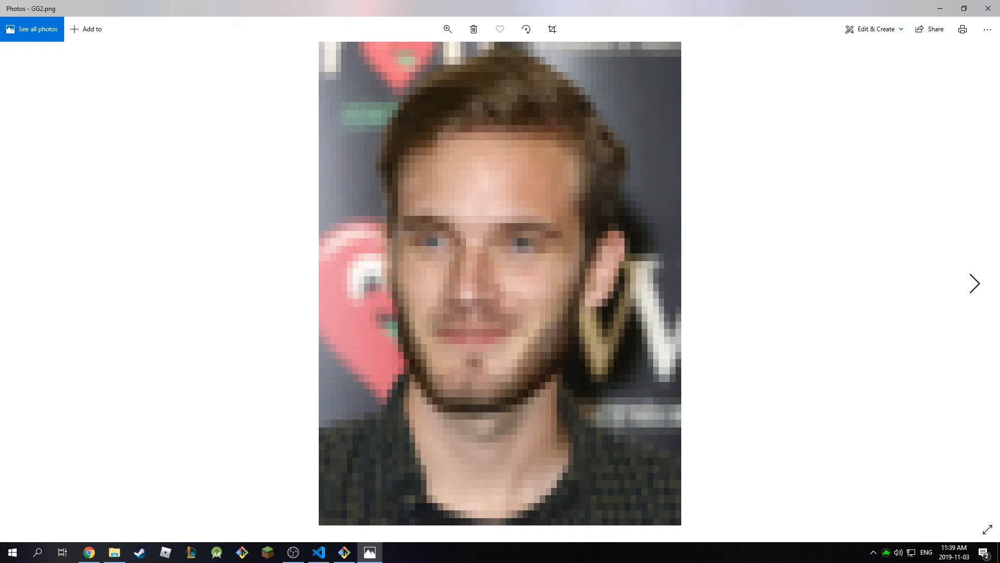
pyautogui.moveTo(988, 8)
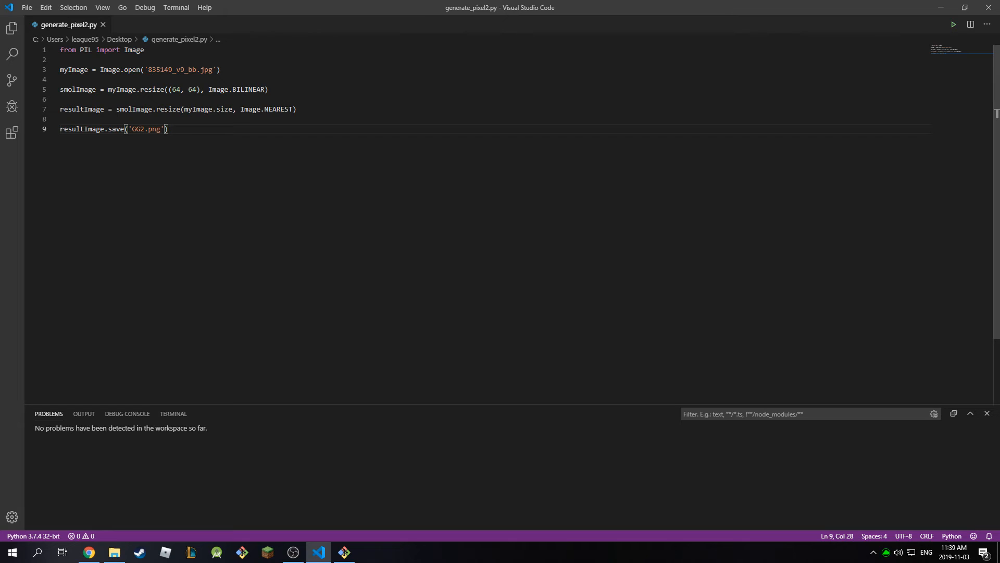
pyautogui.doubleClick(84, 50)
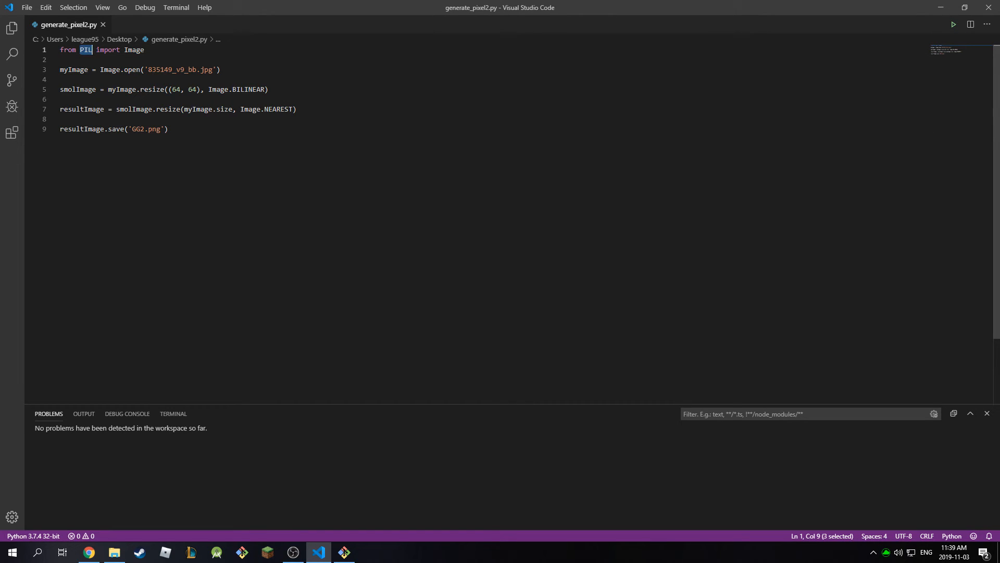
pyautogui.click(169, 129)
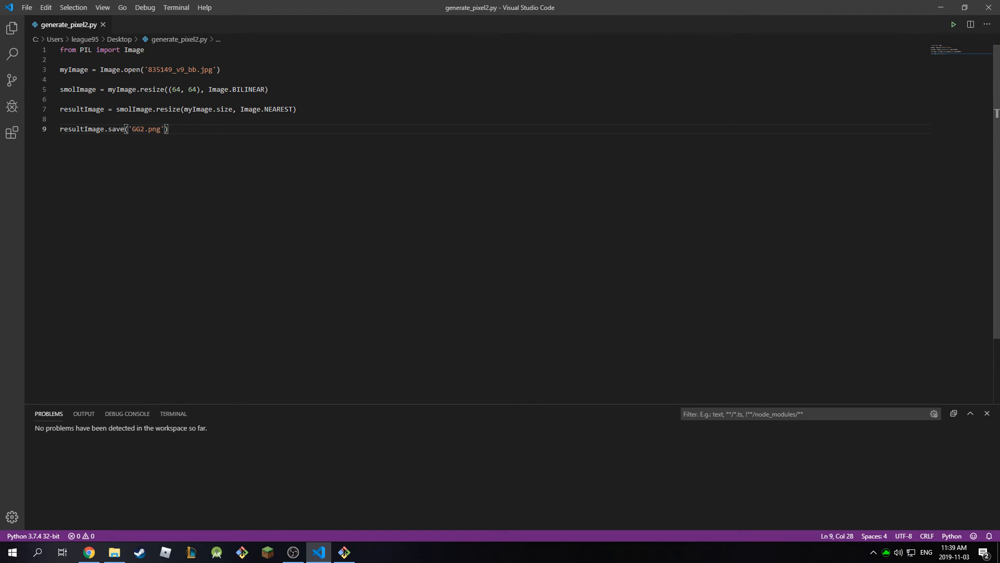